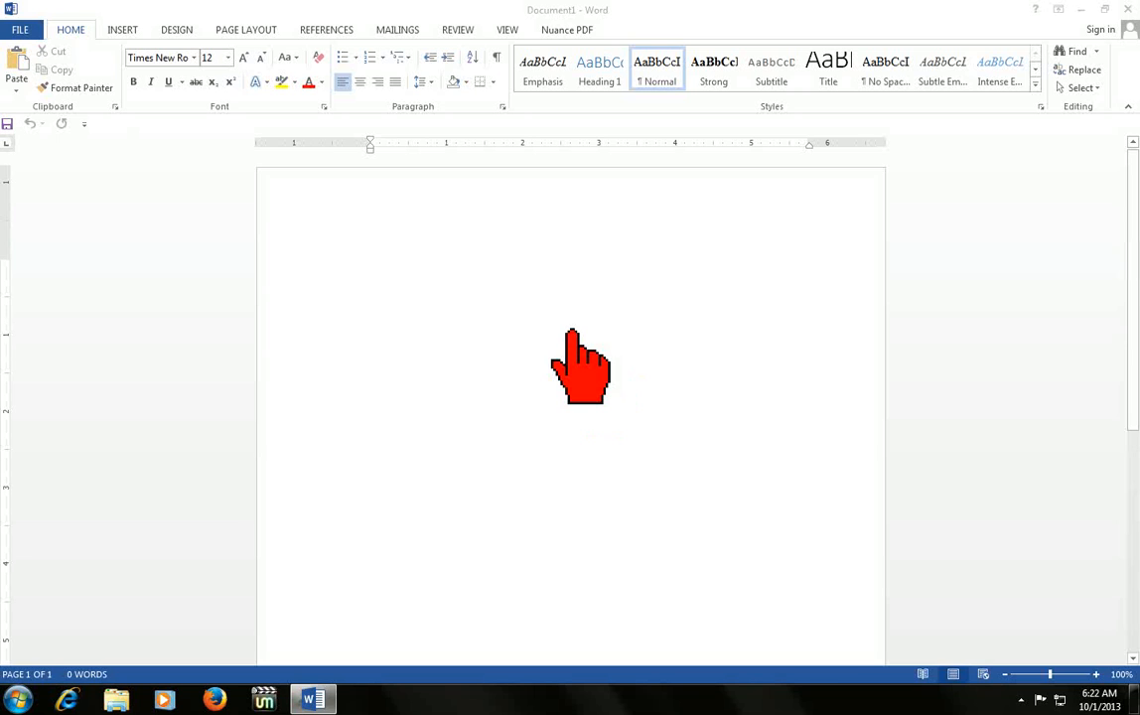
pyautogui.moveTo(183, 183)
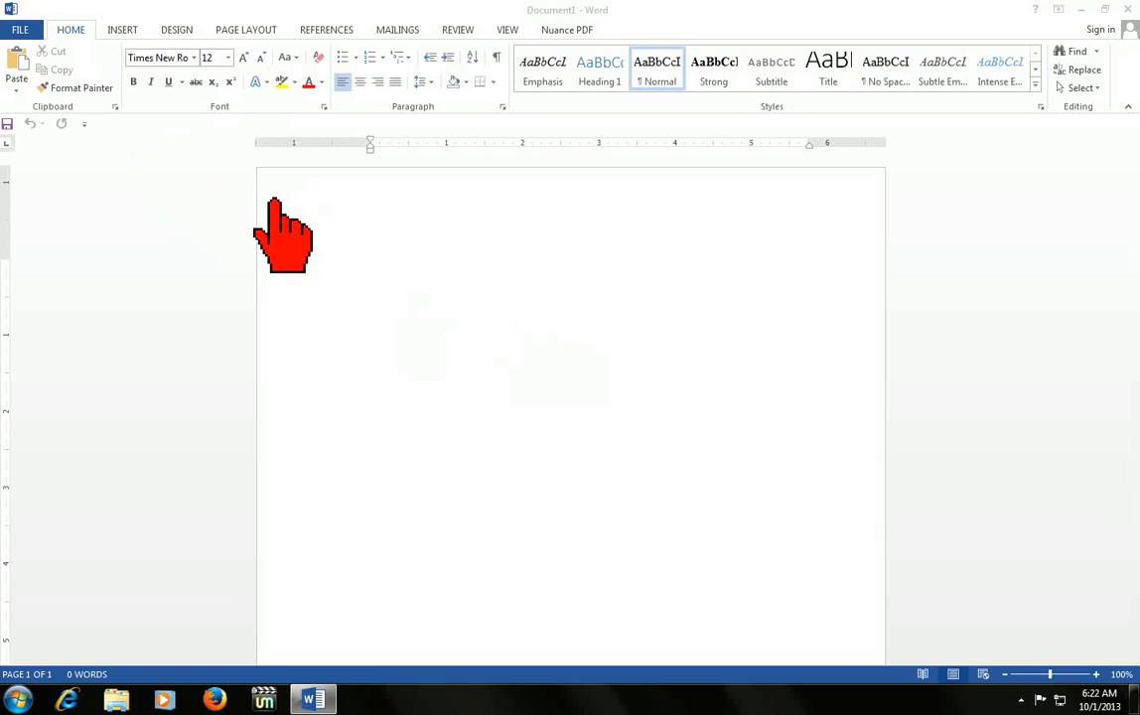
pyautogui.moveTo(96, 89)
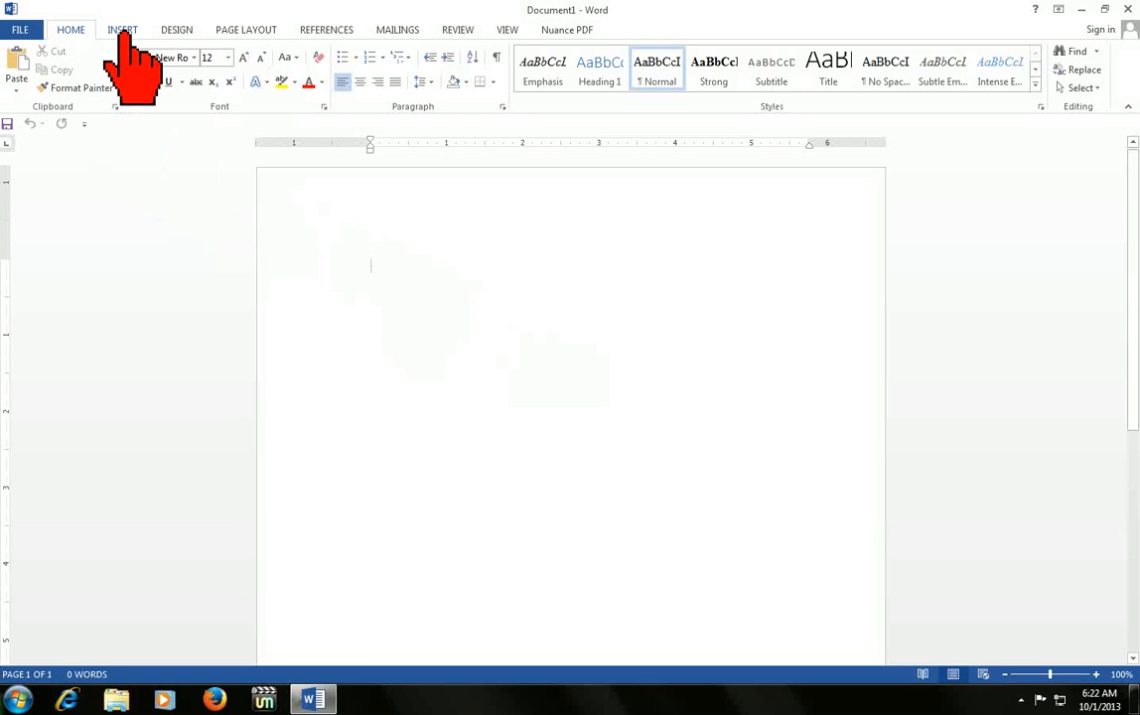
# Step: Insert a 3-D Clustered Column chart from Insert > Chart
pyautogui.click(123, 29)
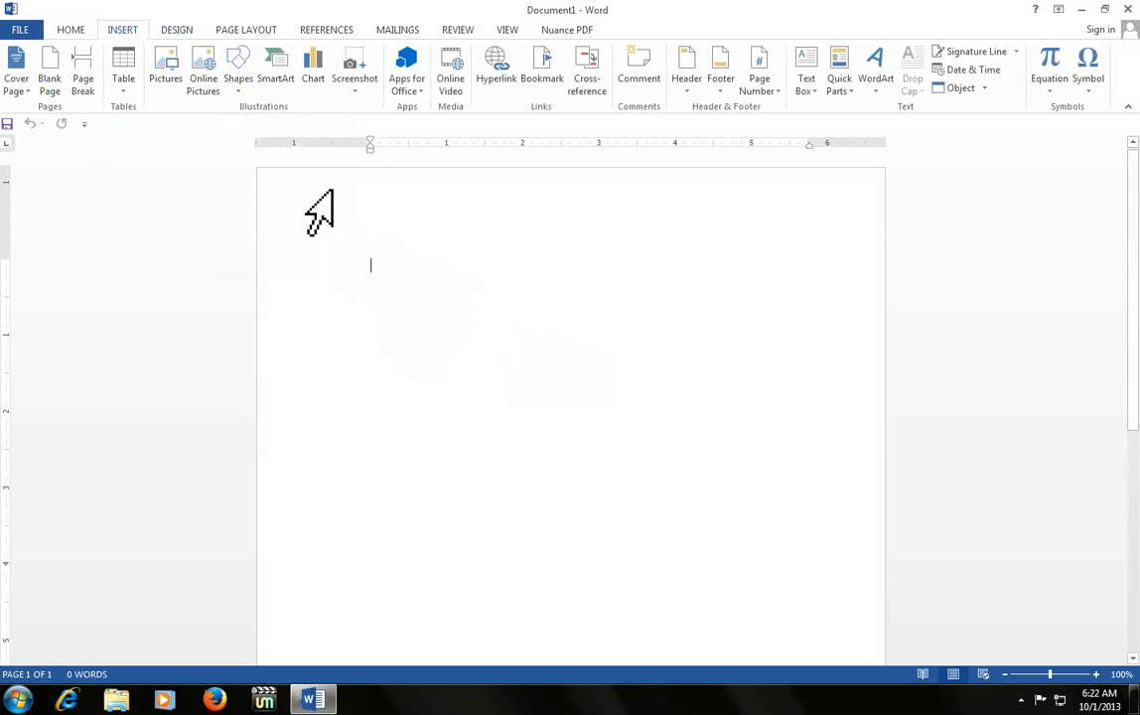
pyautogui.click(312, 64)
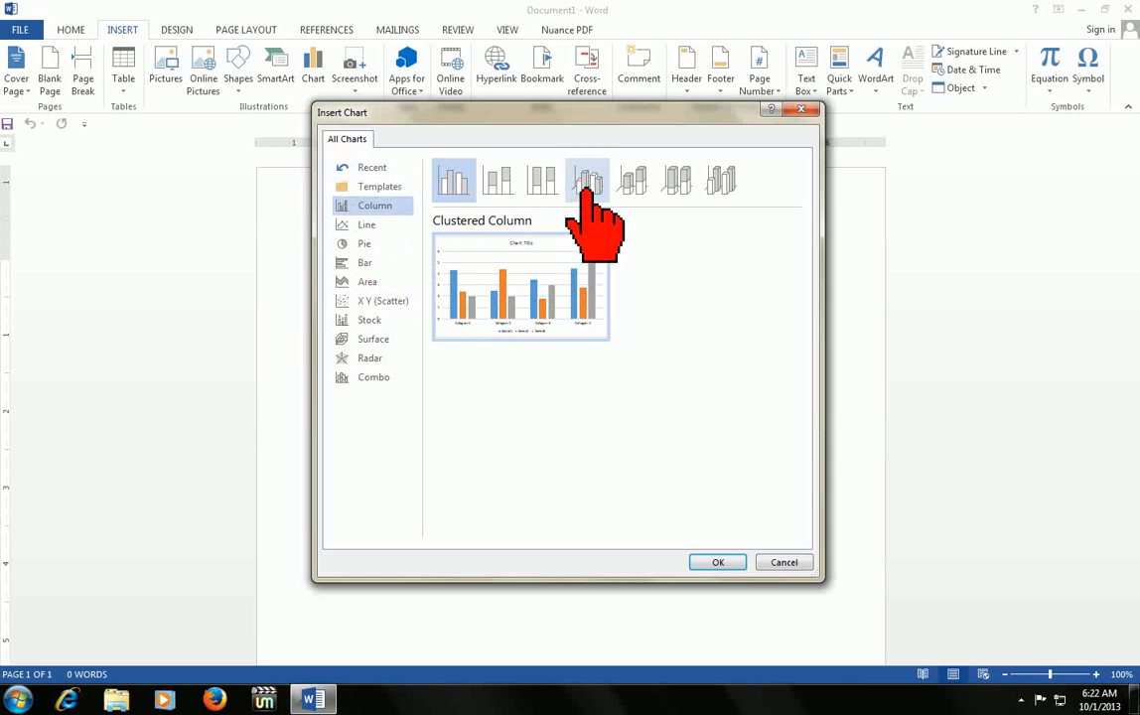
pyautogui.moveTo(588, 181)
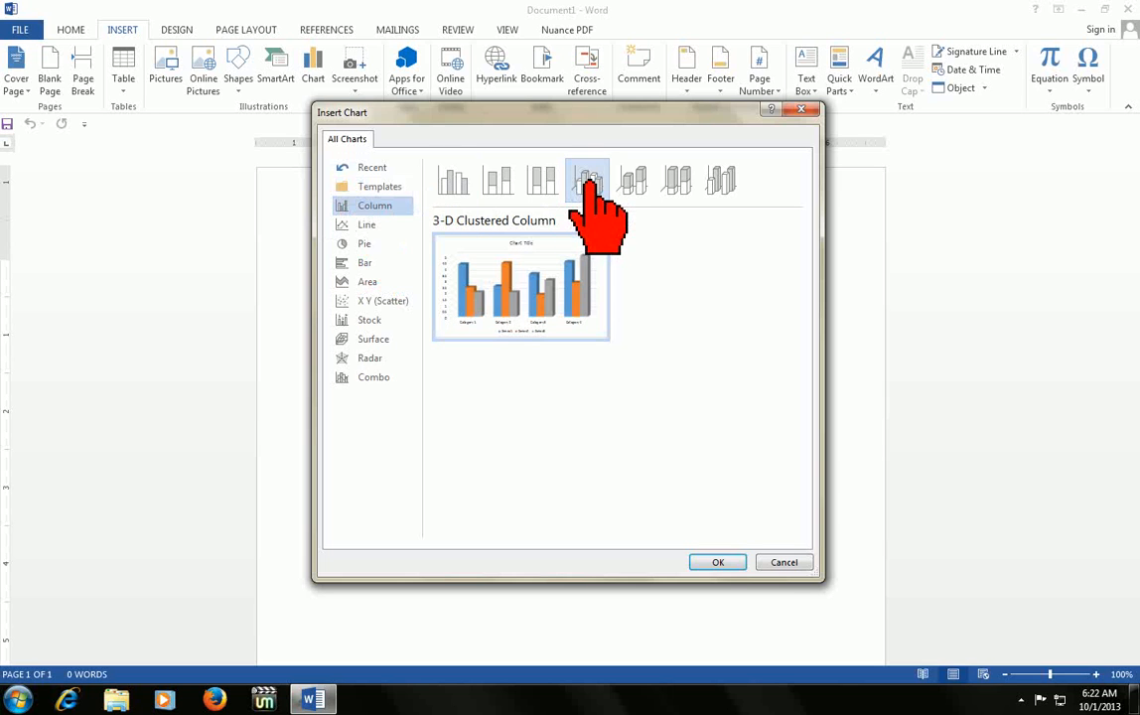
pyautogui.click(717, 563)
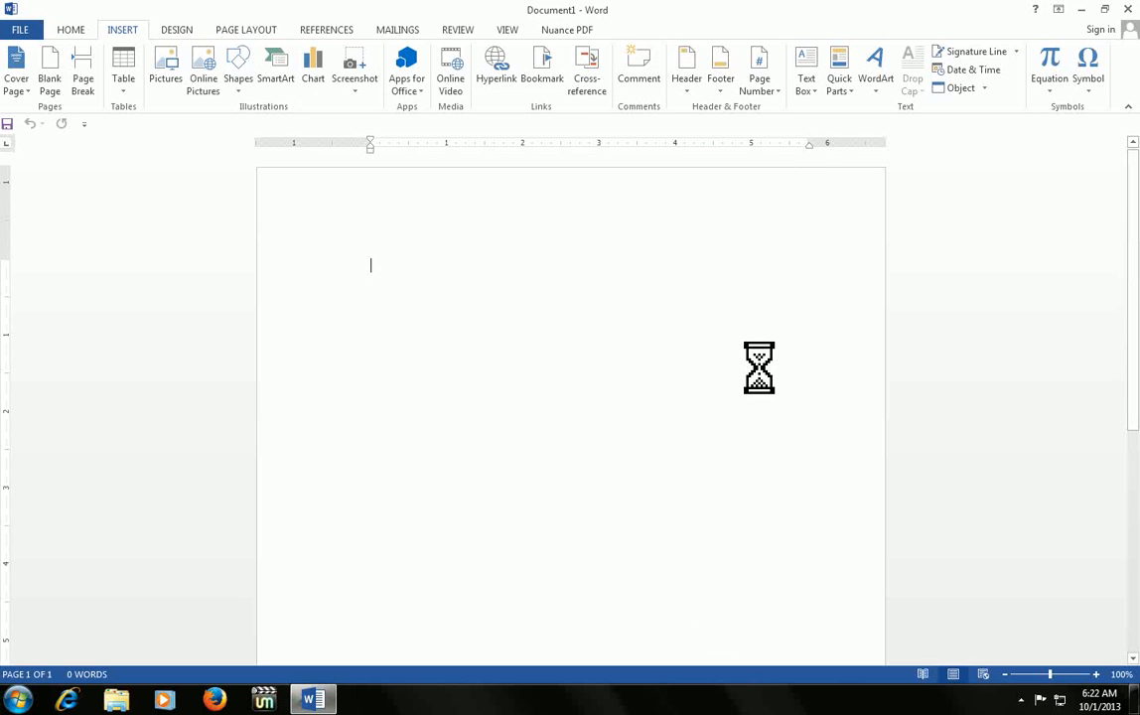
# Step: Select the first series header cell B1 in the chart's data sheet
pyautogui.click(312, 70)
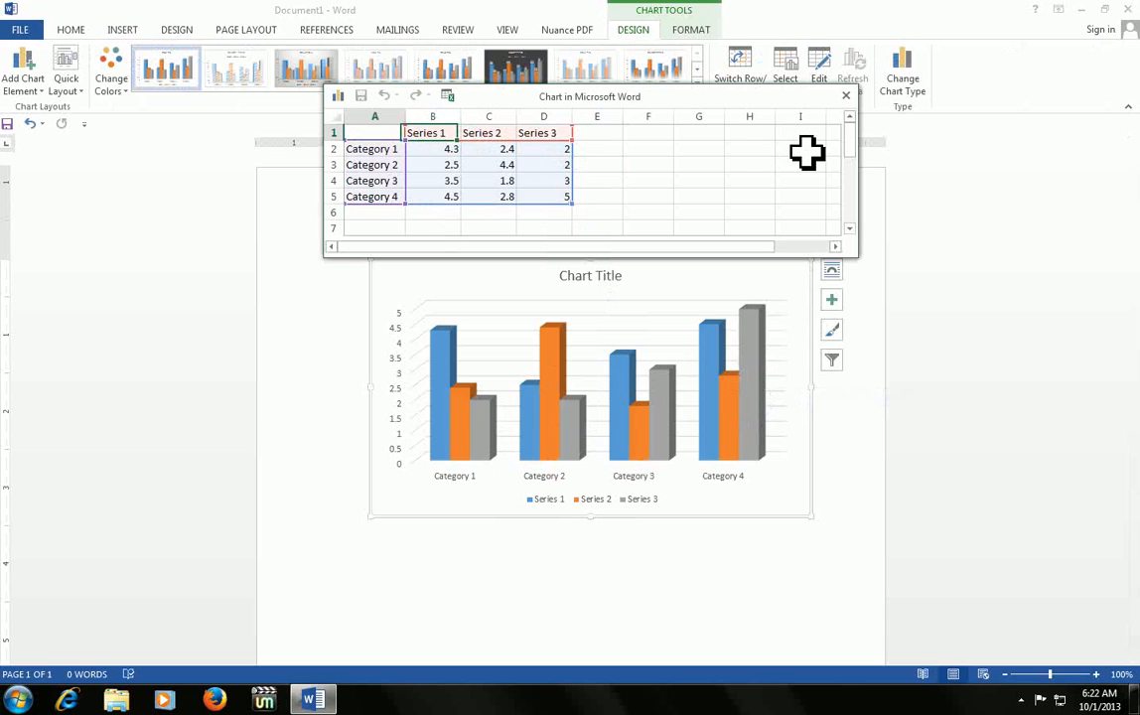
pyautogui.click(433, 115)
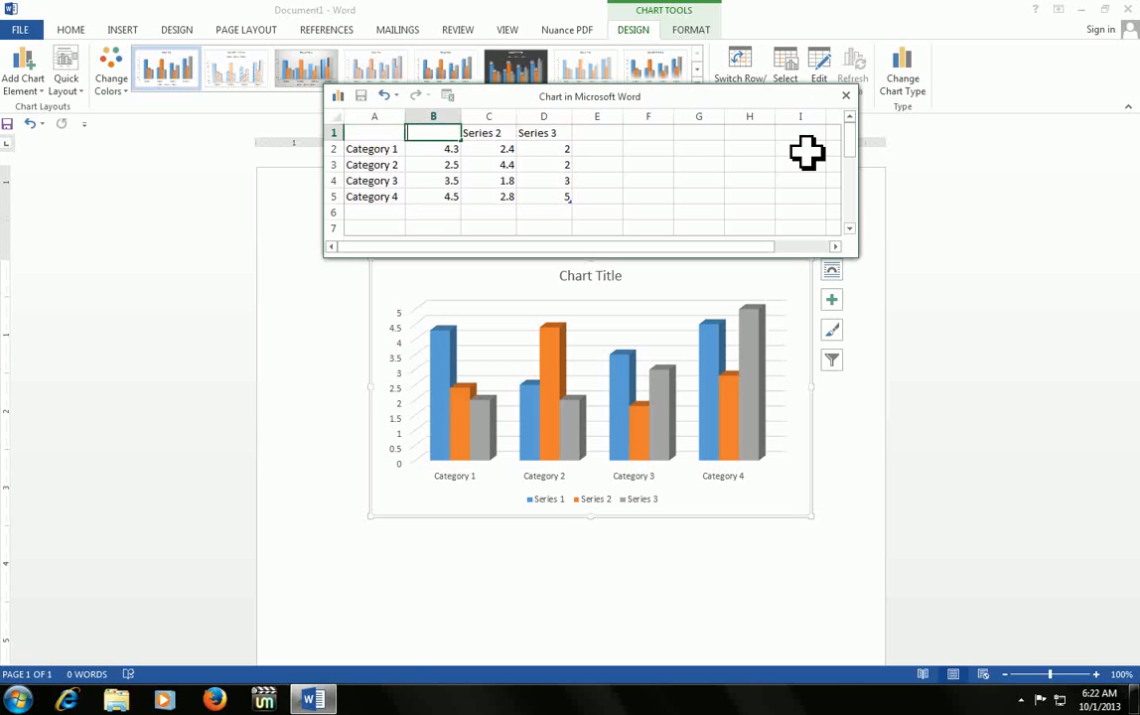
# Step: Name the series John, David and Mark, and add a fourth series Billy in E1
pyautogui.write('John')
pyautogui.click(545, 131)
pyautogui.write('Mar')
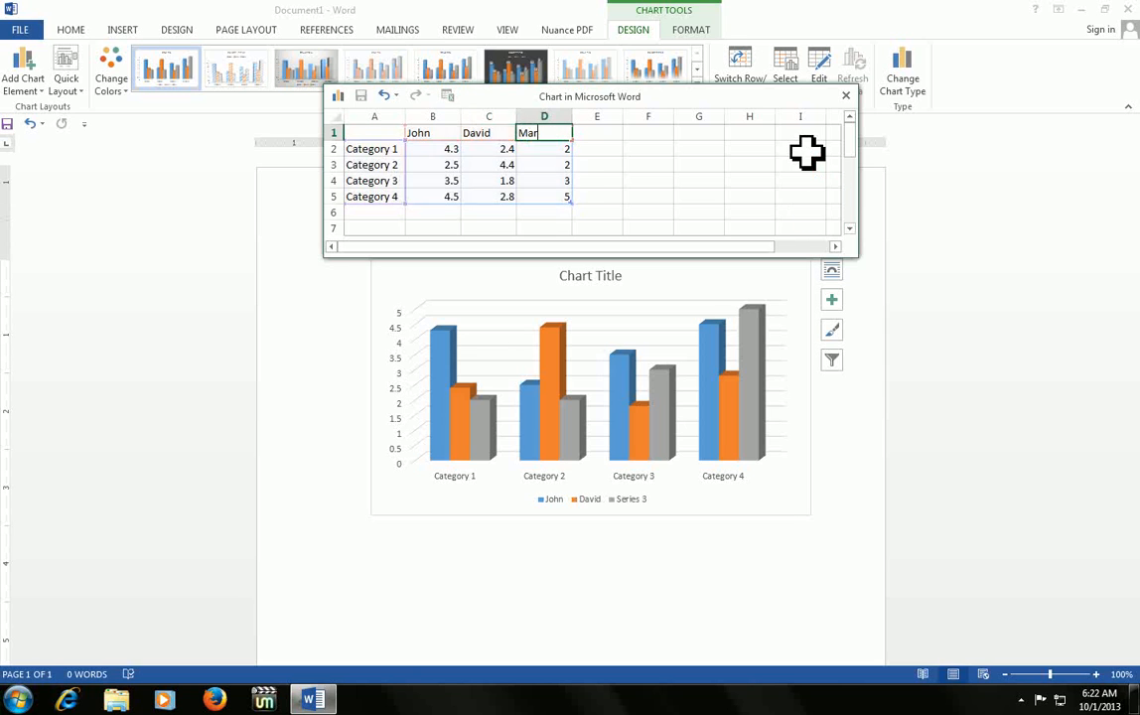
pyautogui.press('Return')
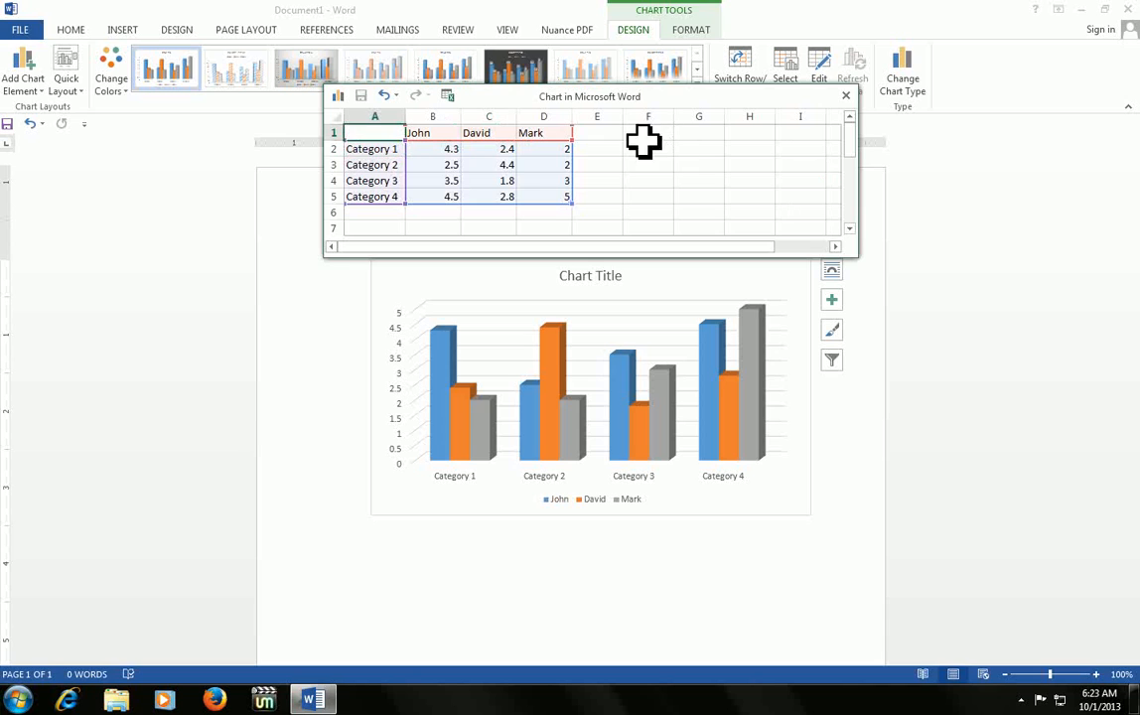
pyautogui.click(596, 131)
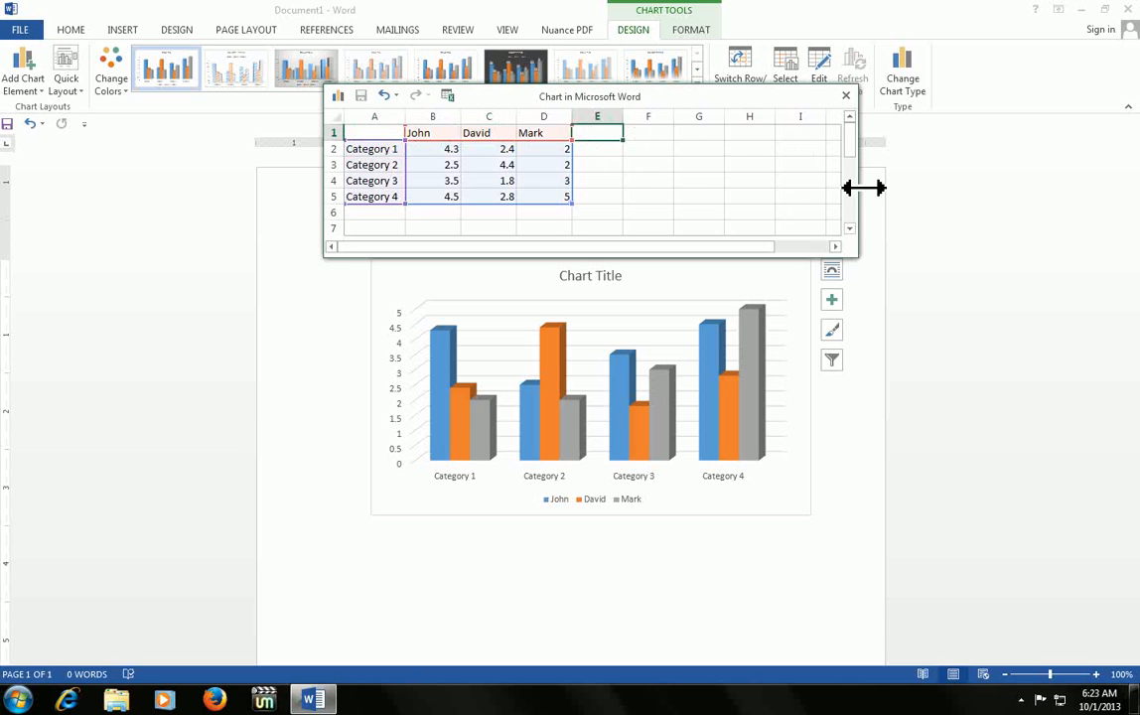
pyautogui.write('Billy')
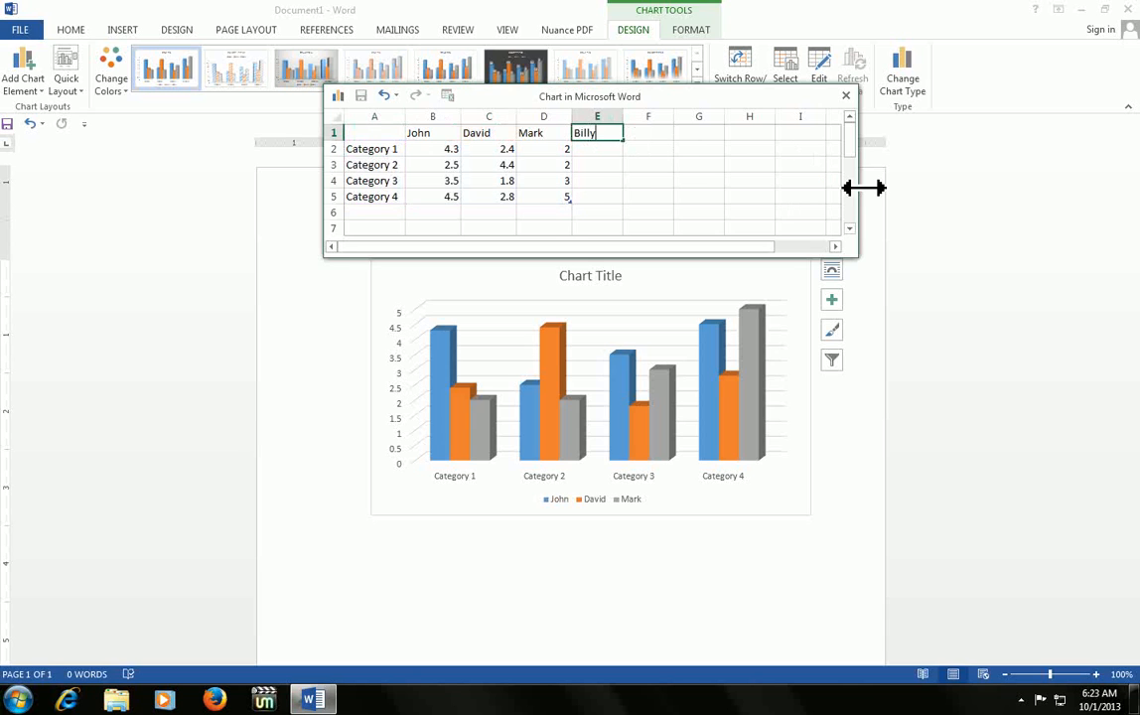
pyautogui.press('Return')
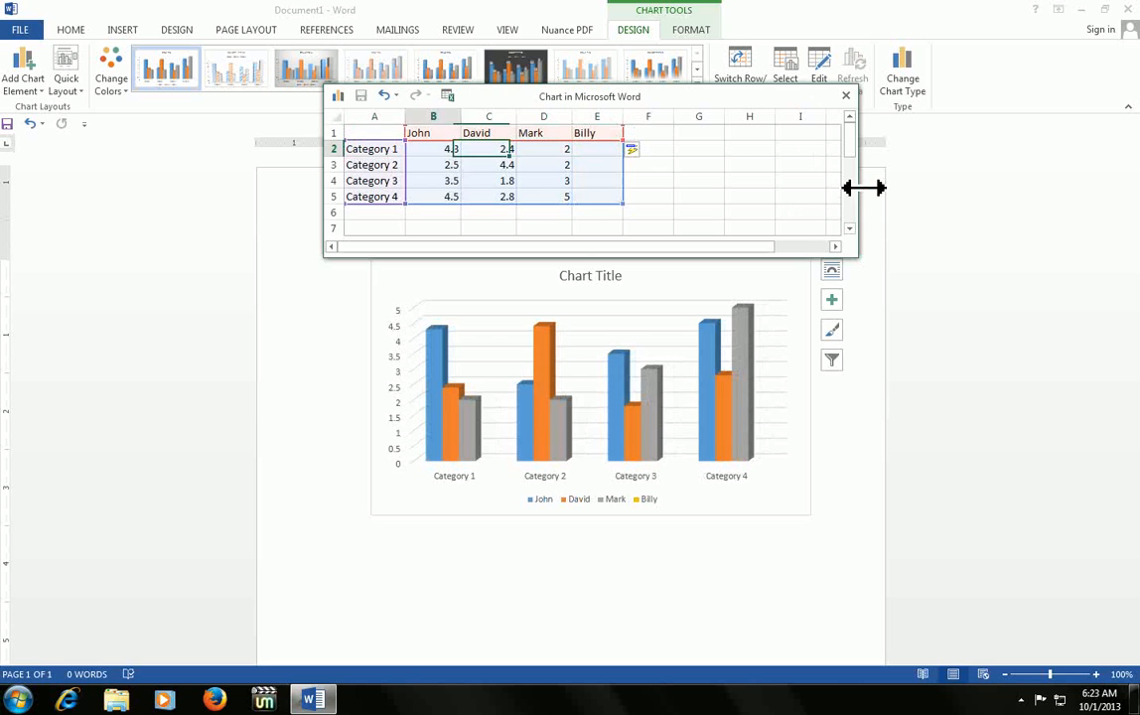
pyautogui.click(374, 147)
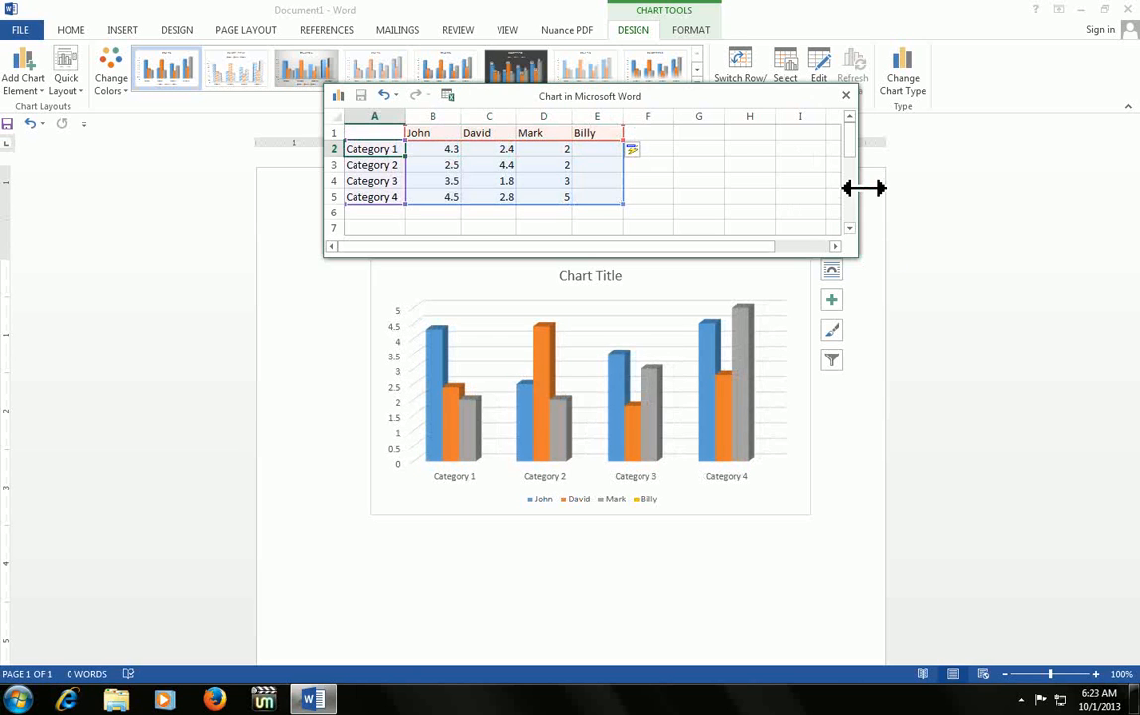
# Step: Rename the categories 1st week to 4th week and add 5th week in A6
pyautogui.write('1st wee')
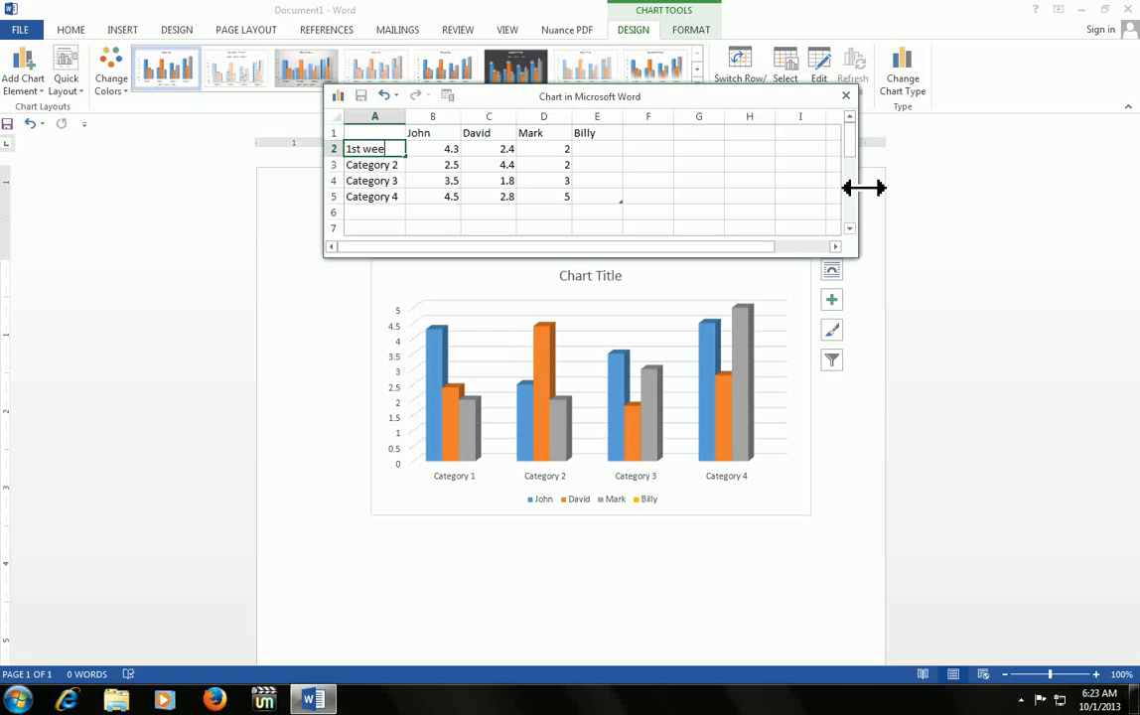
pyautogui.write('k')
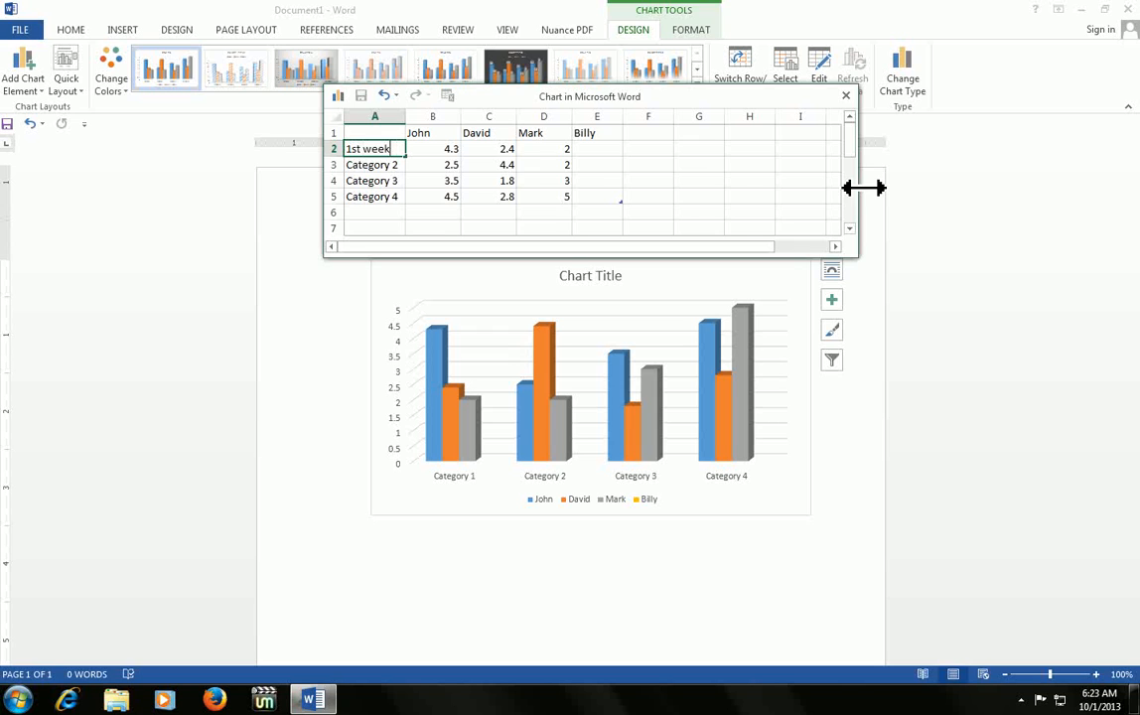
pyautogui.write('2nd week')
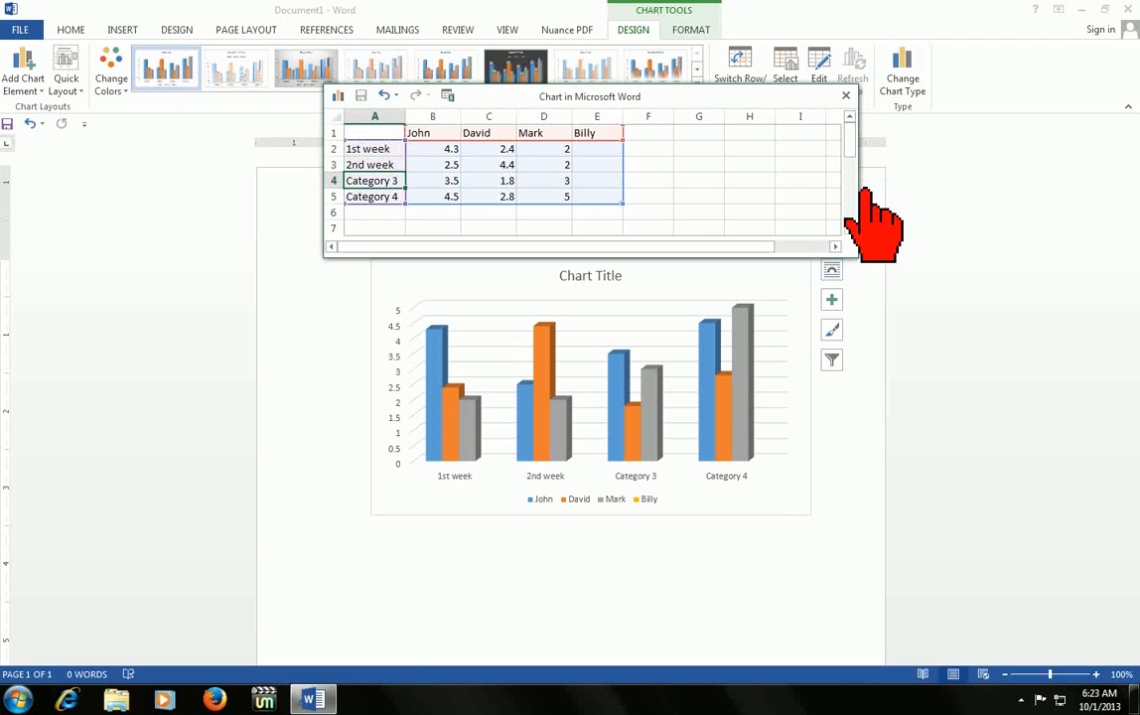
pyautogui.write('3rd week')
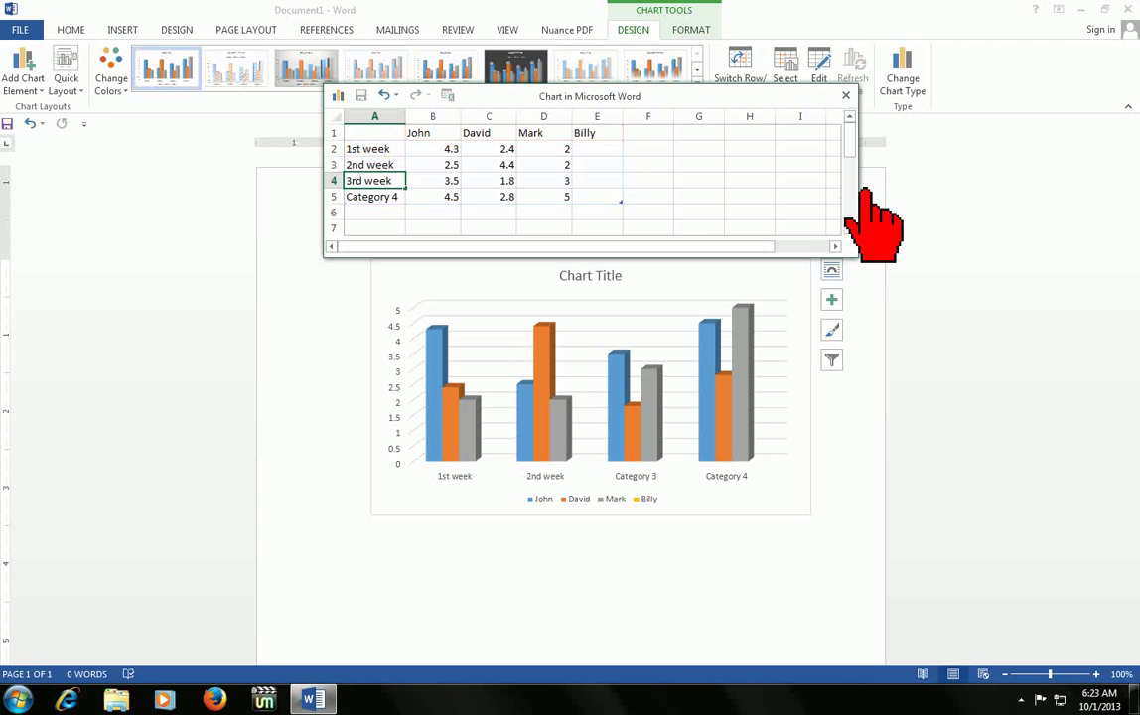
pyautogui.write('4th week')
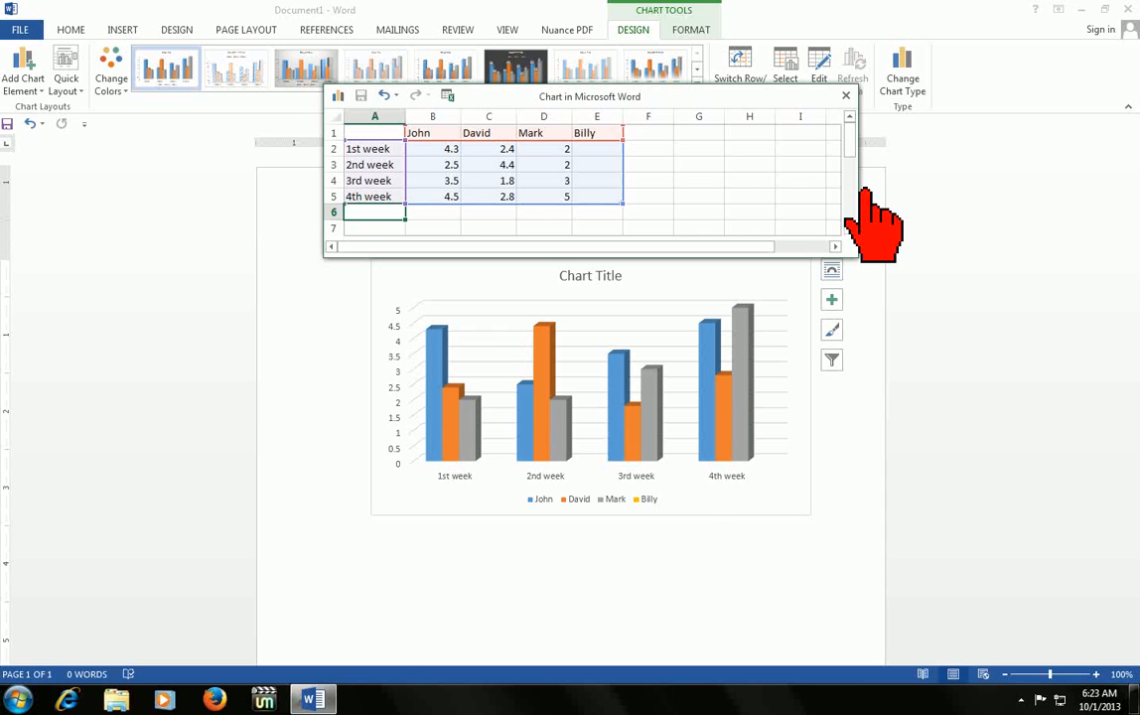
pyautogui.write('5th week')
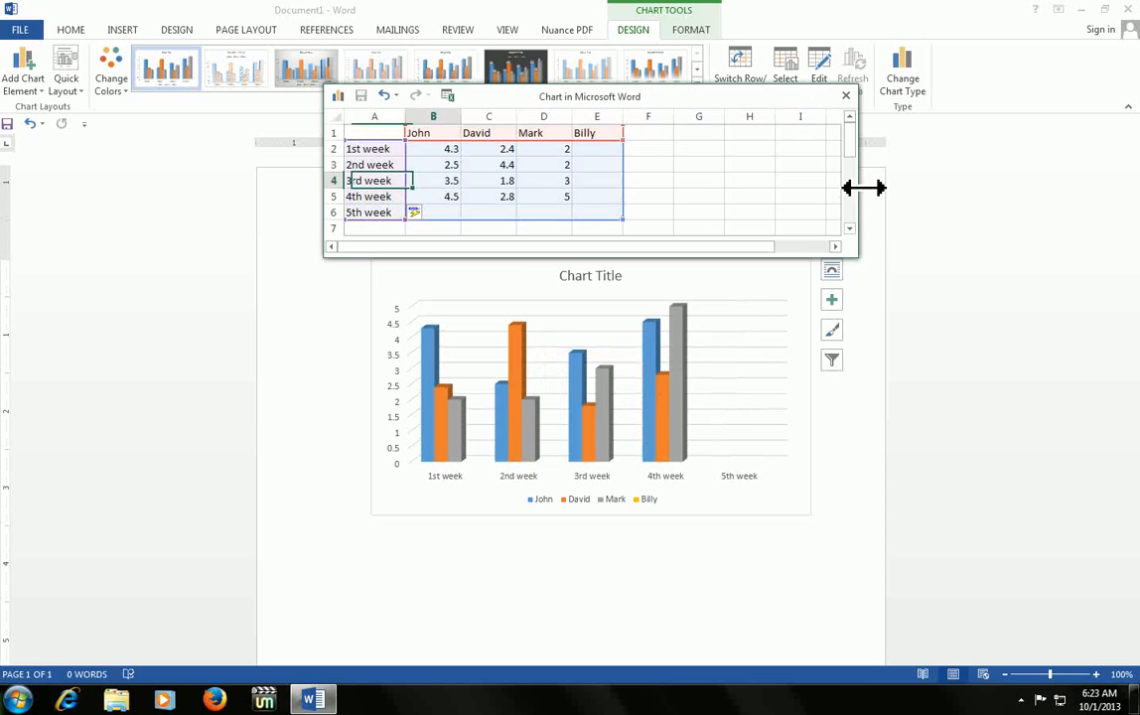
# Step: Enter weekly values (30, 25, 80, 80, 30 …) for each person and close the data sheet
pyautogui.click(751, 163)
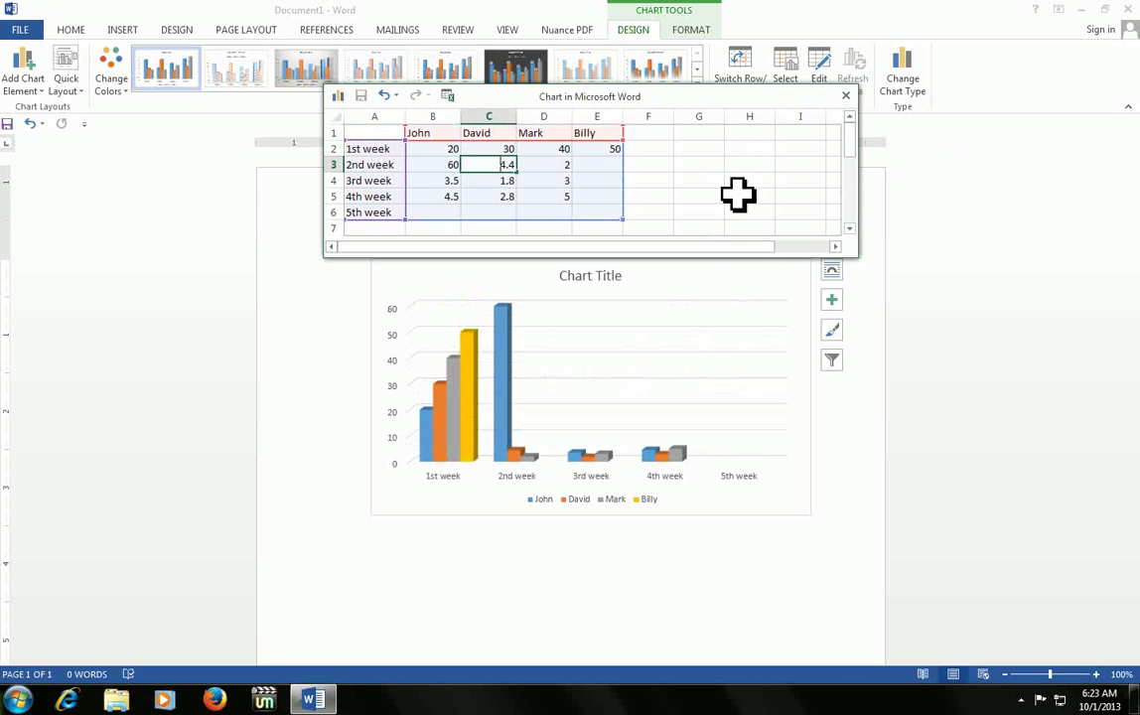
pyautogui.write('30')
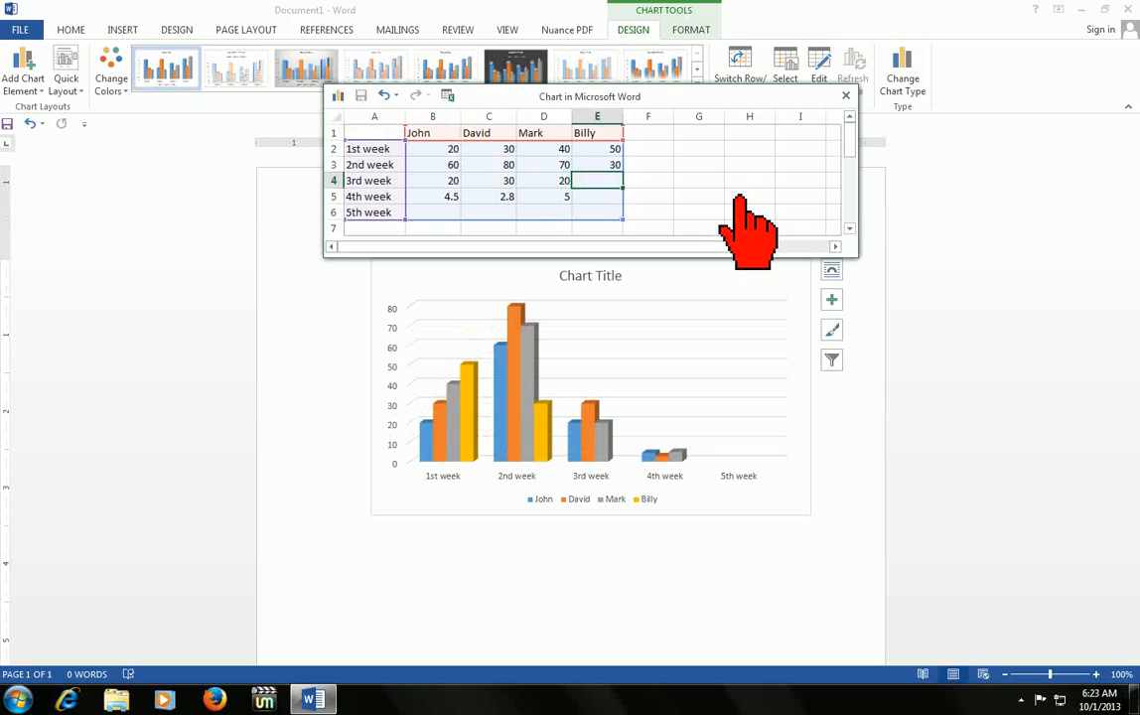
pyautogui.write('25')
pyautogui.click(545, 196)
pyautogui.write('40')
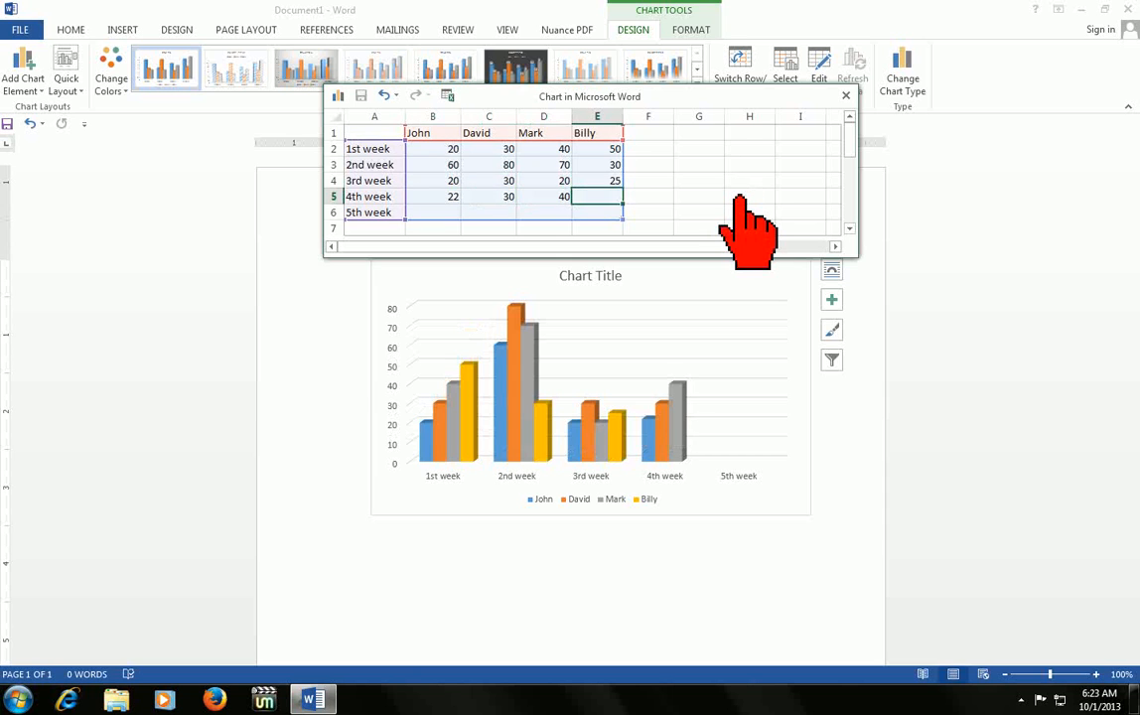
pyautogui.write('80-')
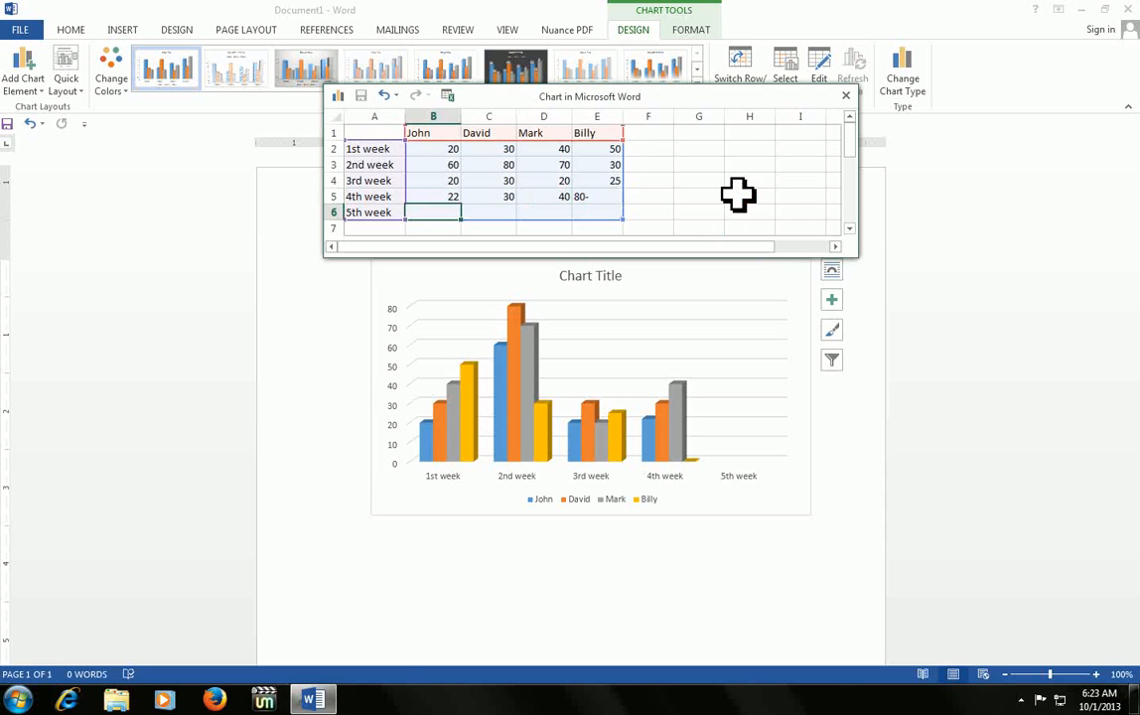
pyautogui.write('80')
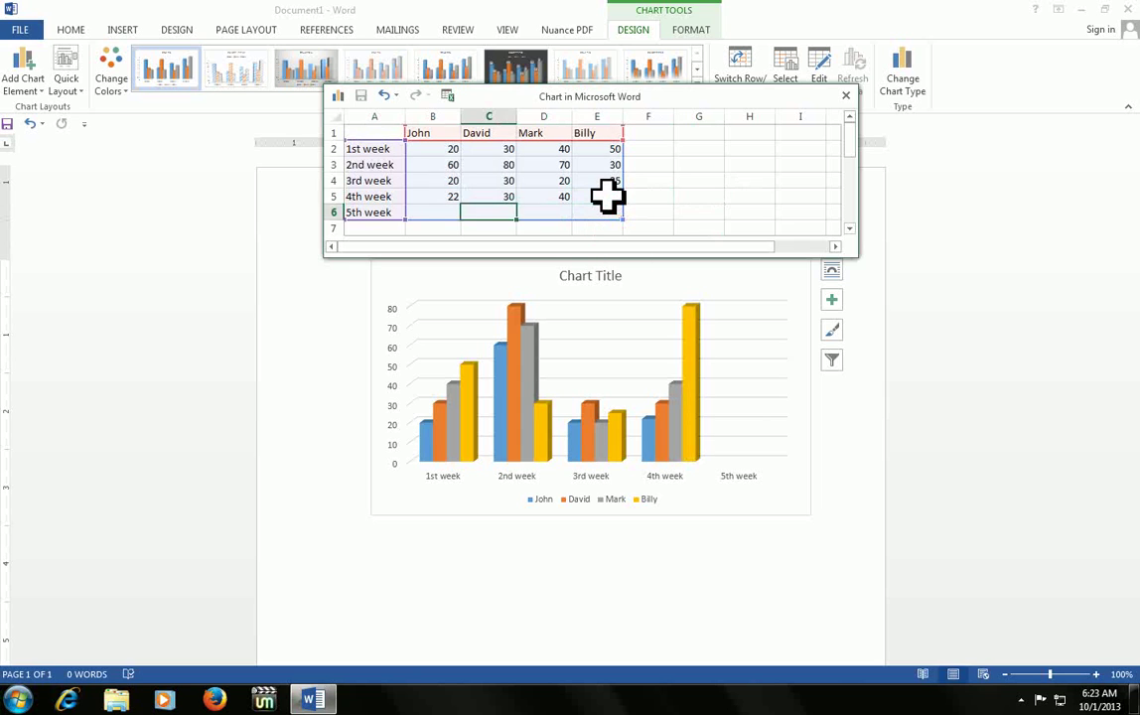
pyautogui.write('30')
pyautogui.write('40')
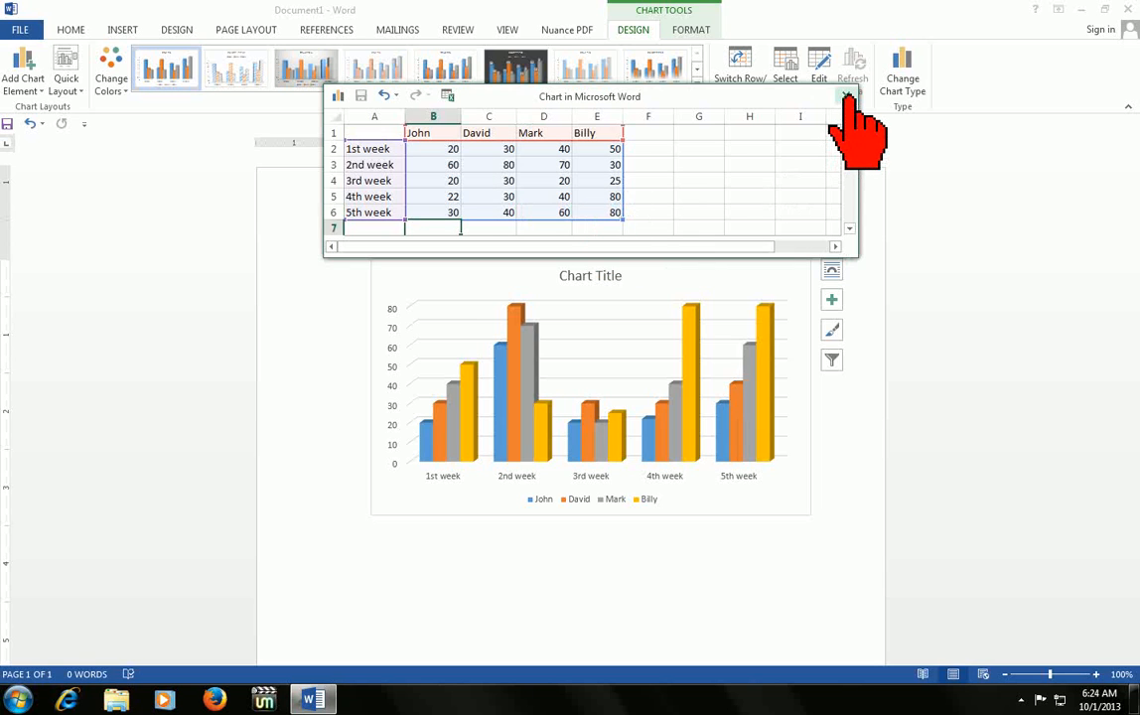
pyautogui.moveTo(580, 466)
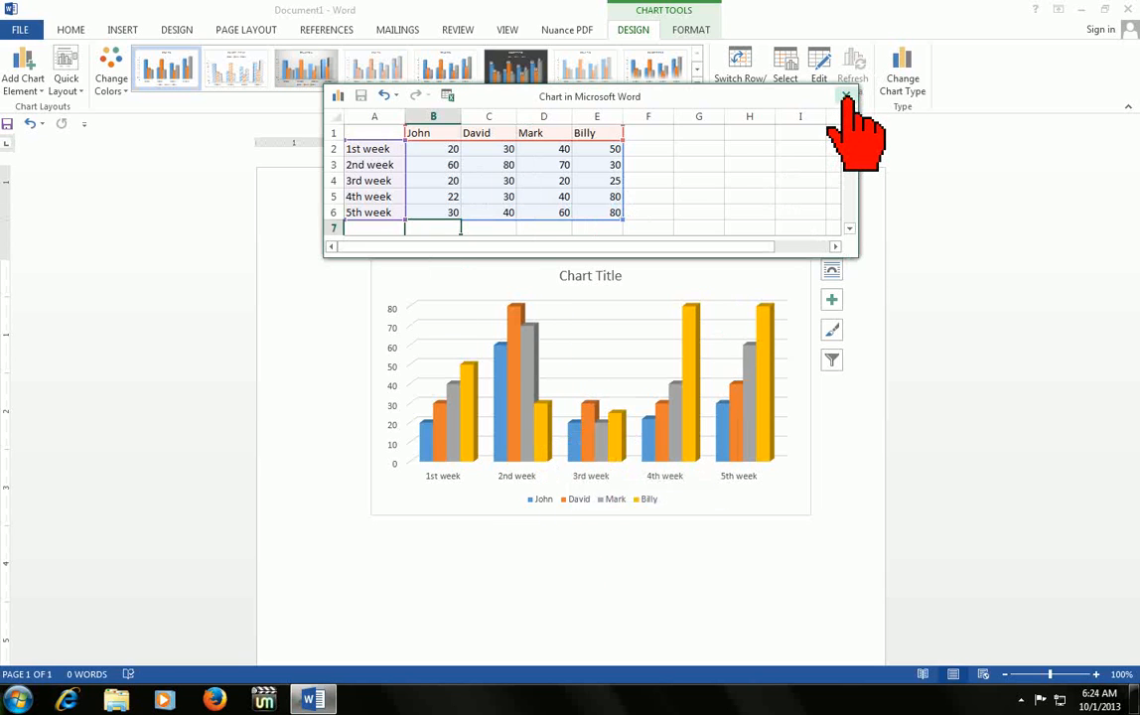
pyautogui.click(846, 95)
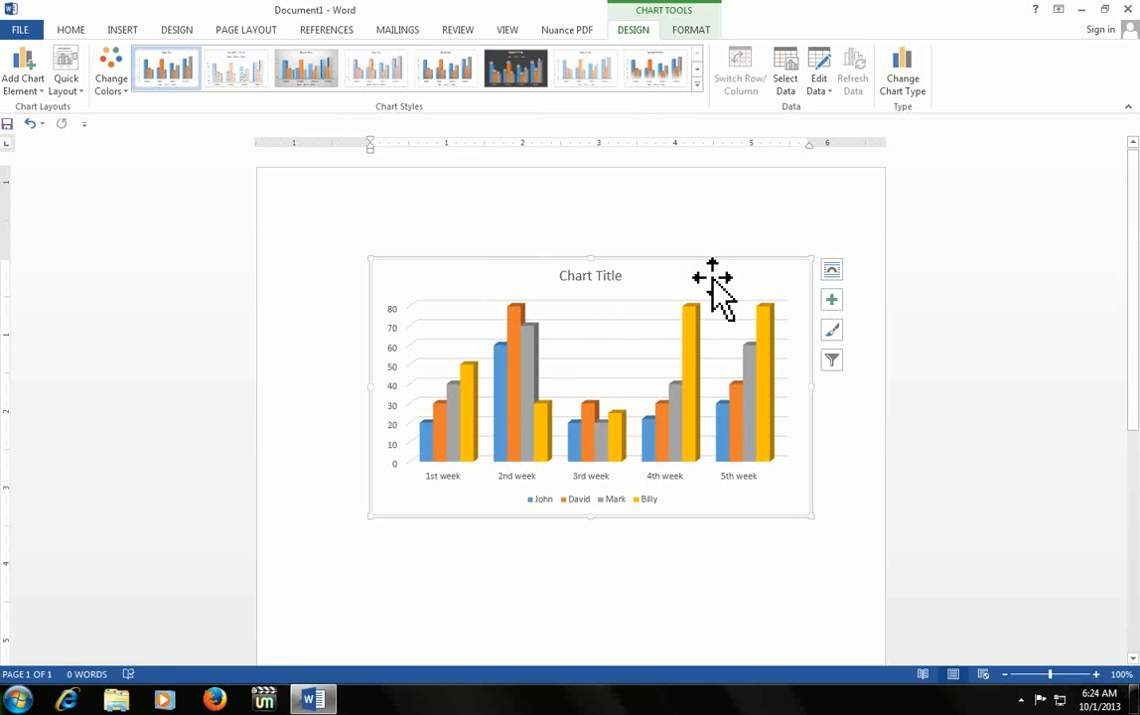
pyautogui.moveTo(831, 300)
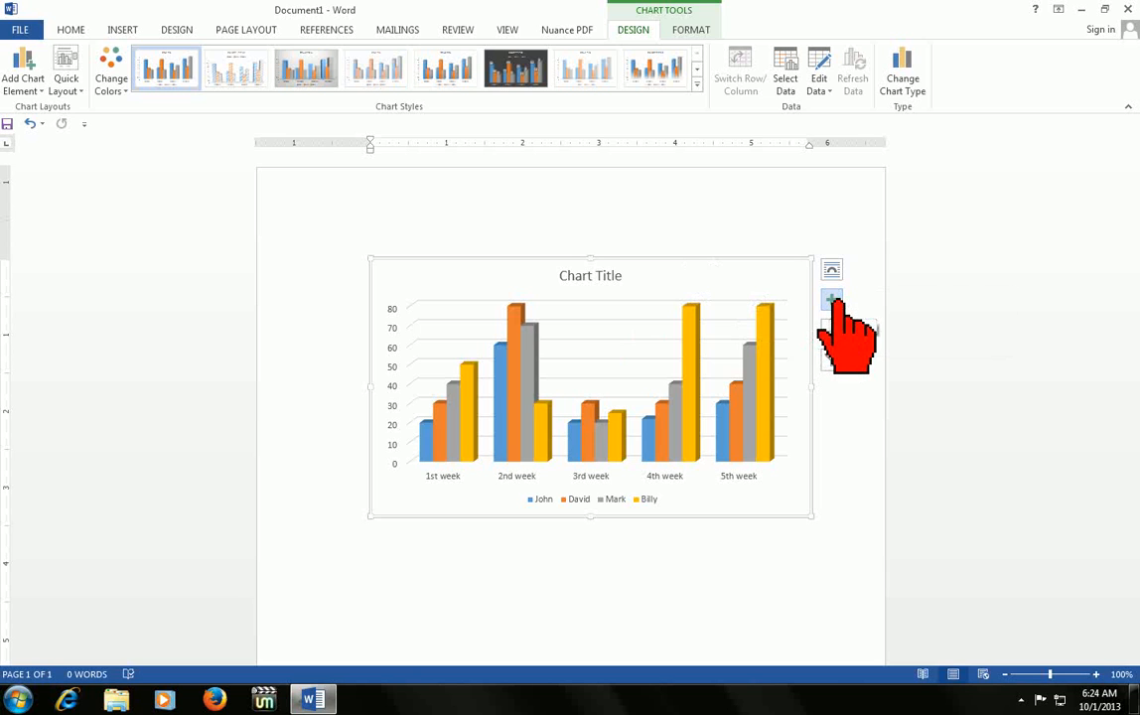
# Step: Turn on gridlines and place the legend at the right via Chart Elements
pyautogui.click(830, 298)
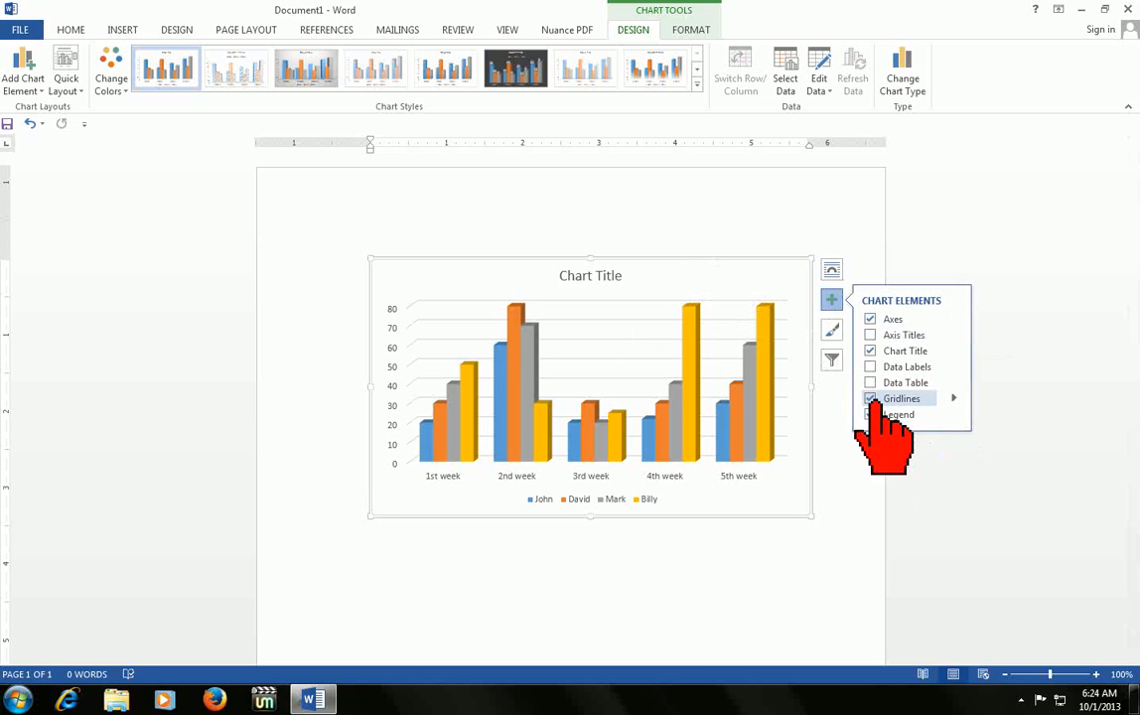
pyautogui.click(870, 397)
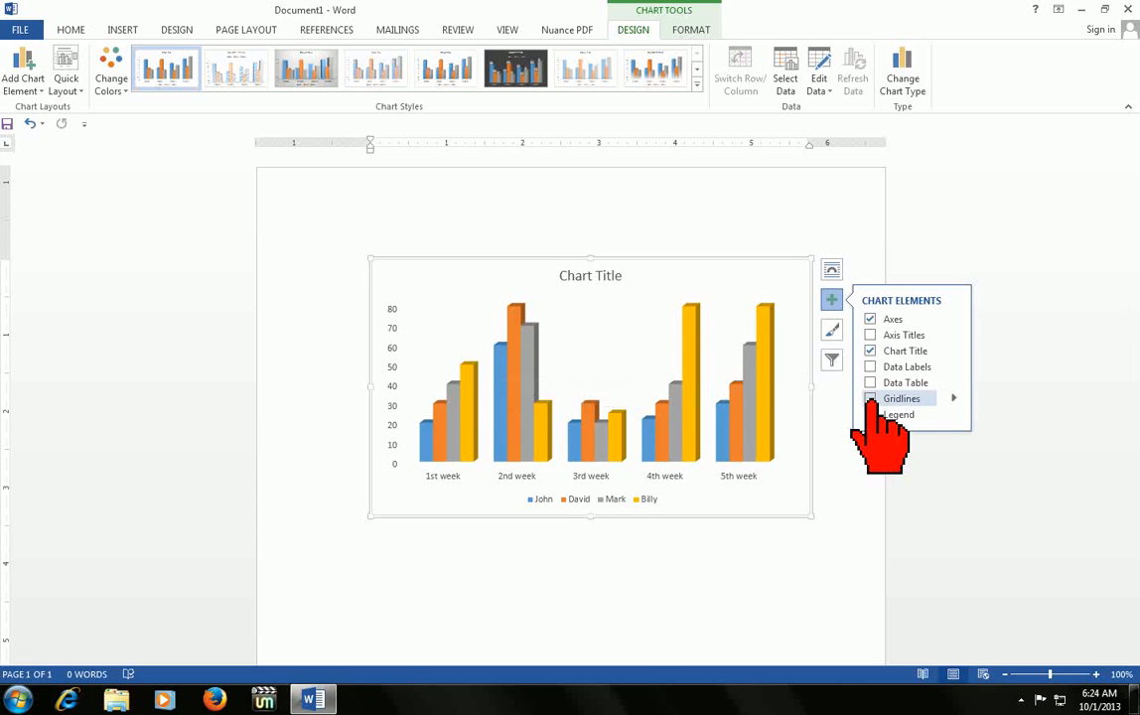
pyautogui.click(870, 397)
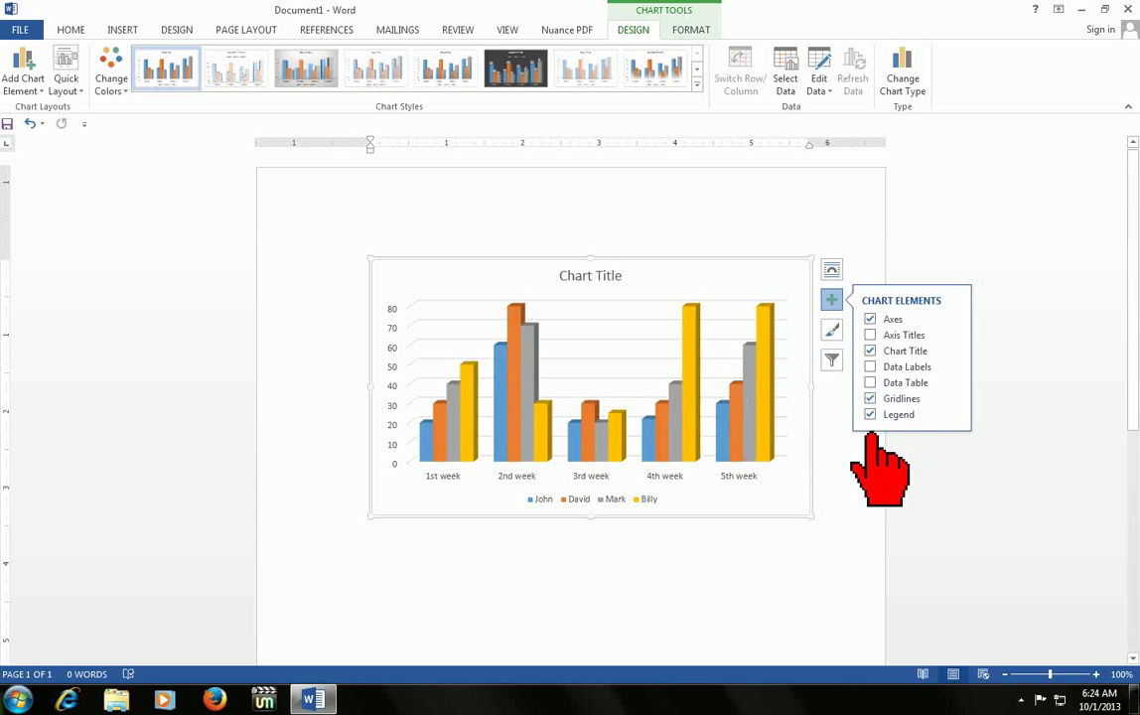
pyautogui.click(870, 415)
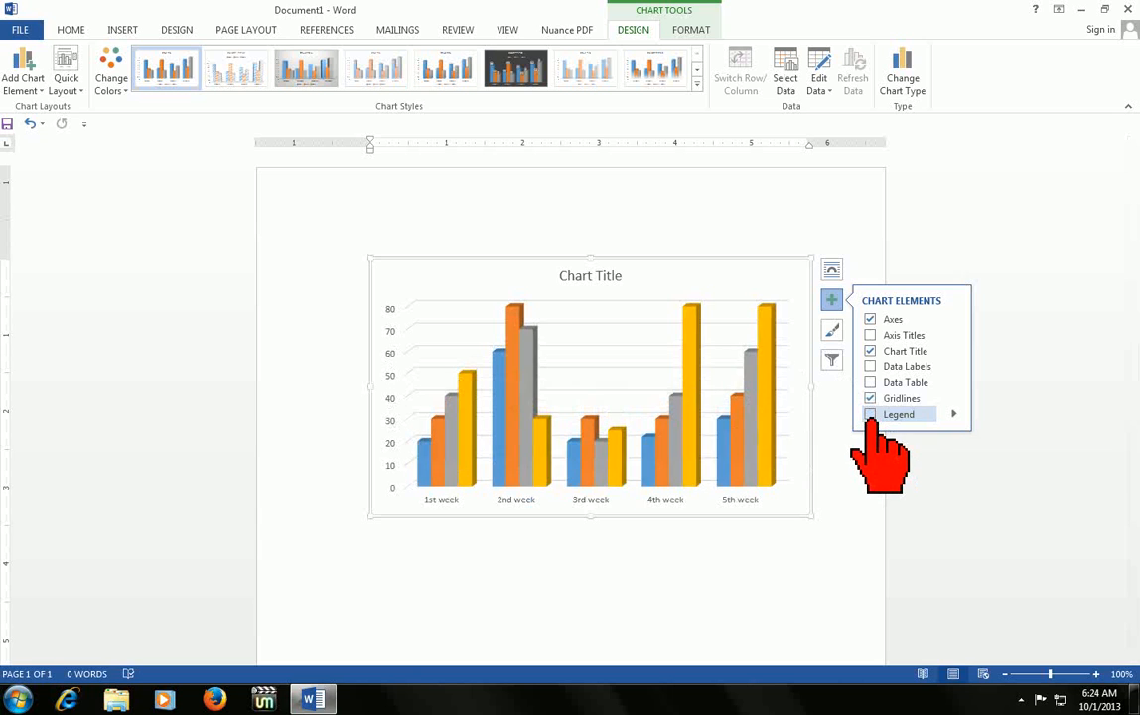
pyautogui.click(870, 415)
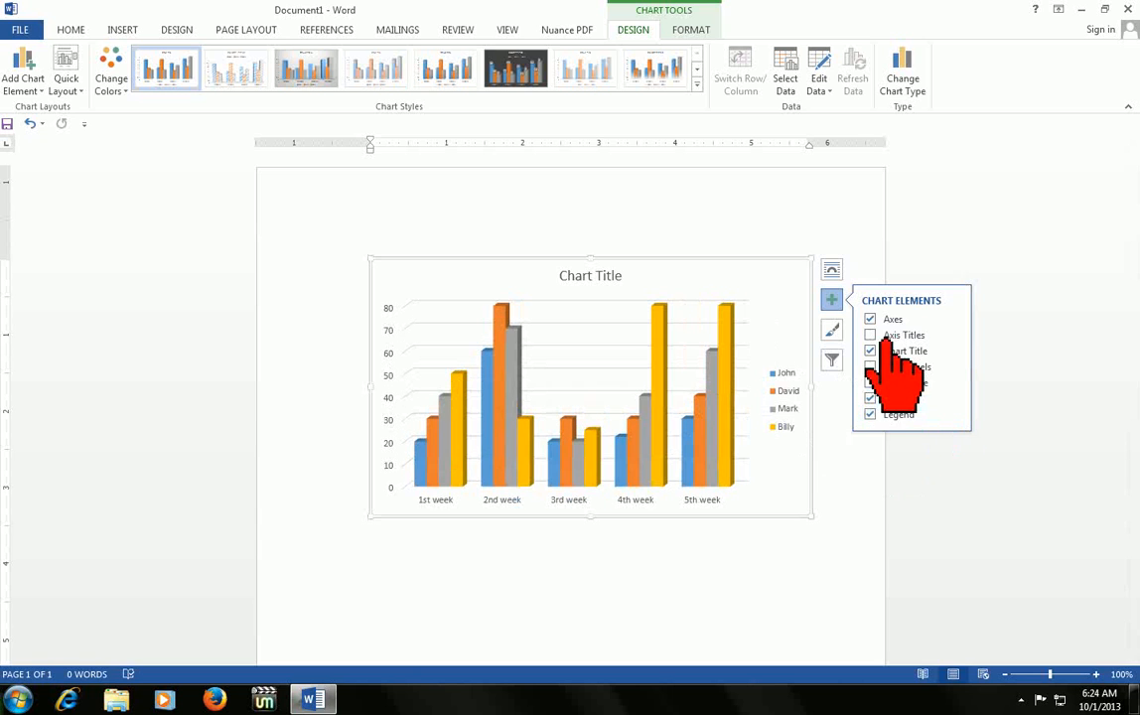
# Step: Add axis titles, a data table and data labels to the chart
pyautogui.click(870, 333)
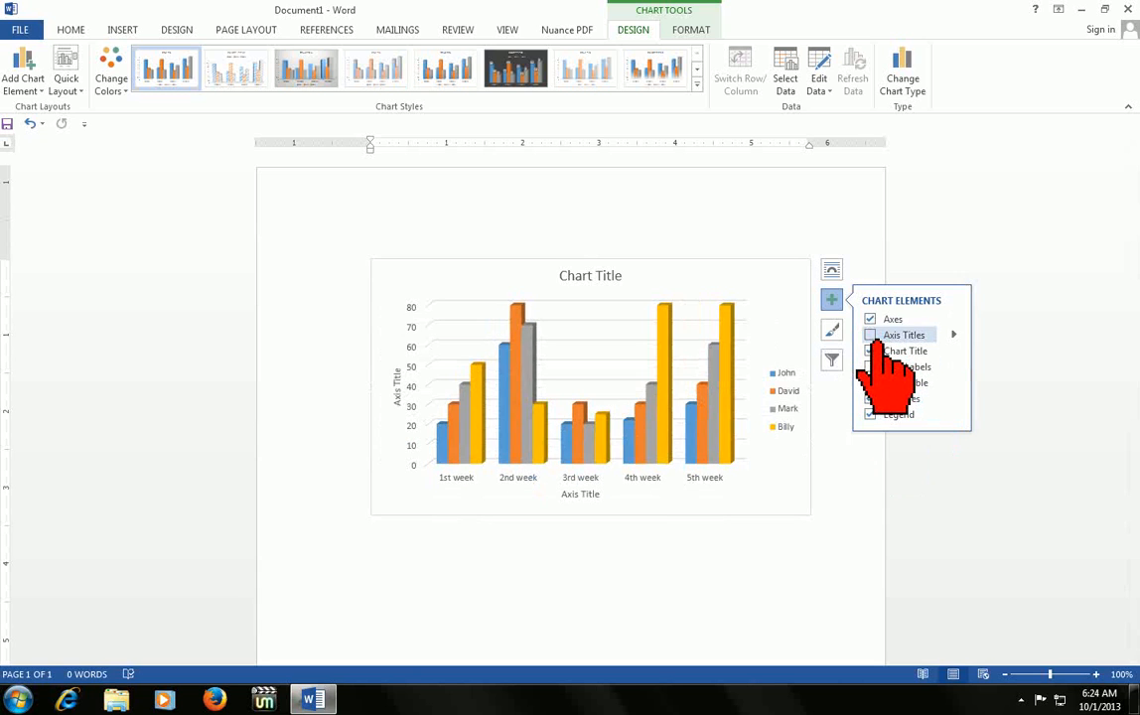
pyautogui.click(870, 334)
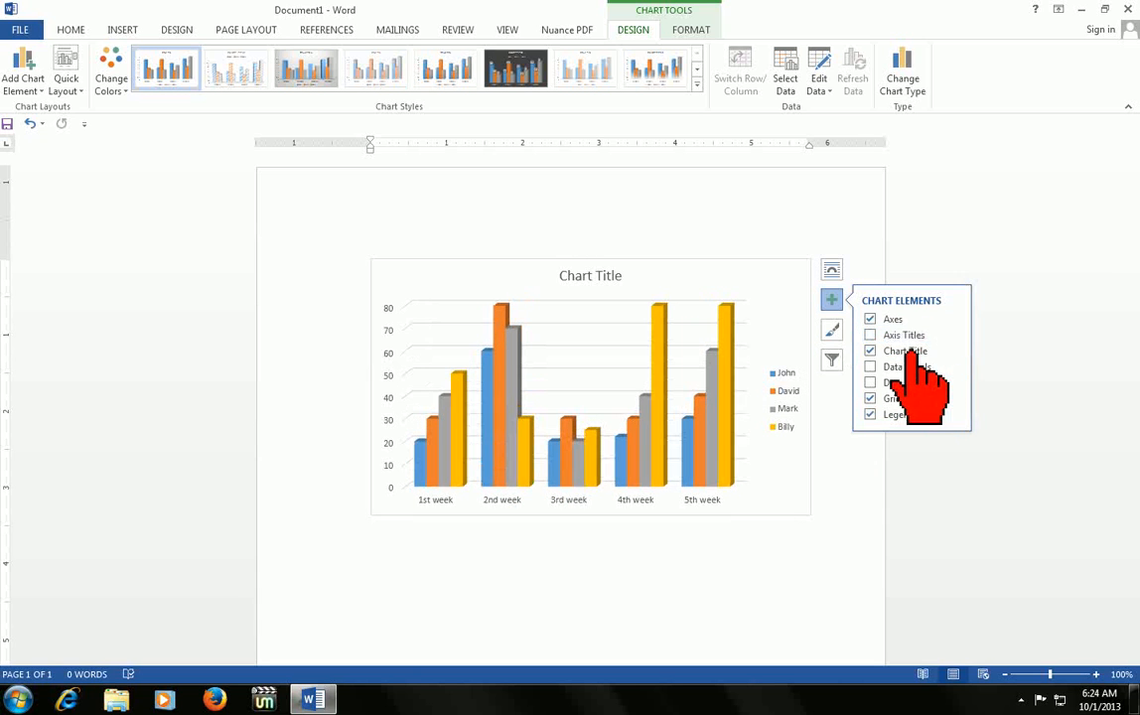
pyautogui.click(870, 334)
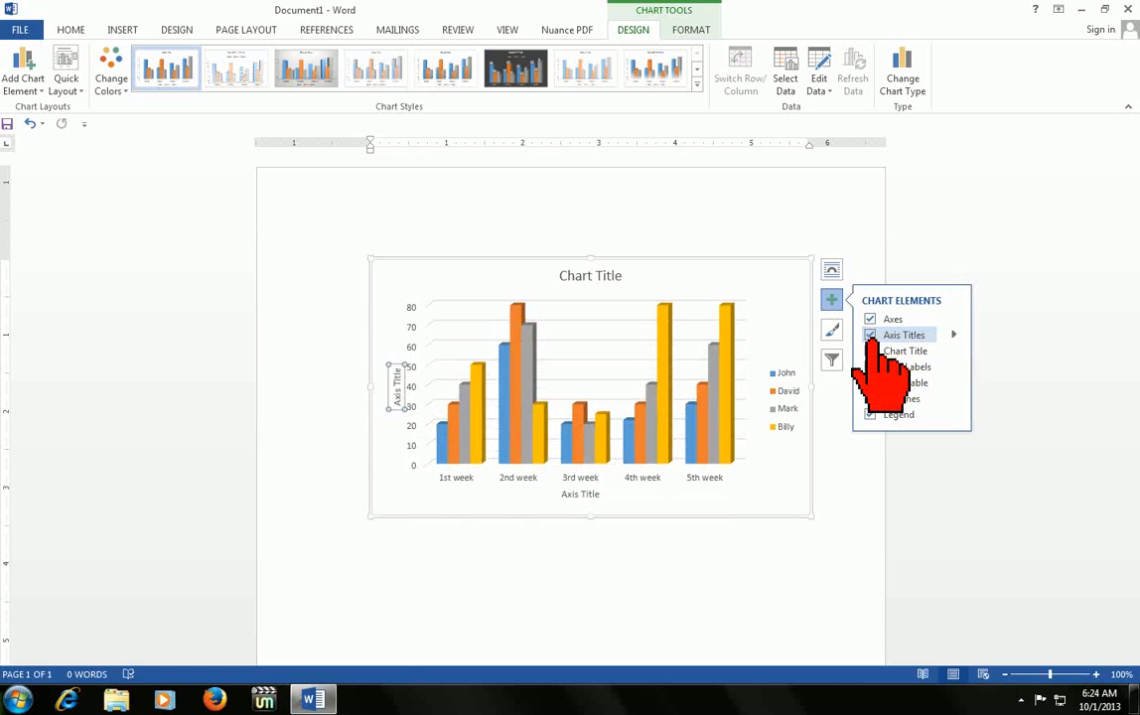
pyautogui.moveTo(949, 417)
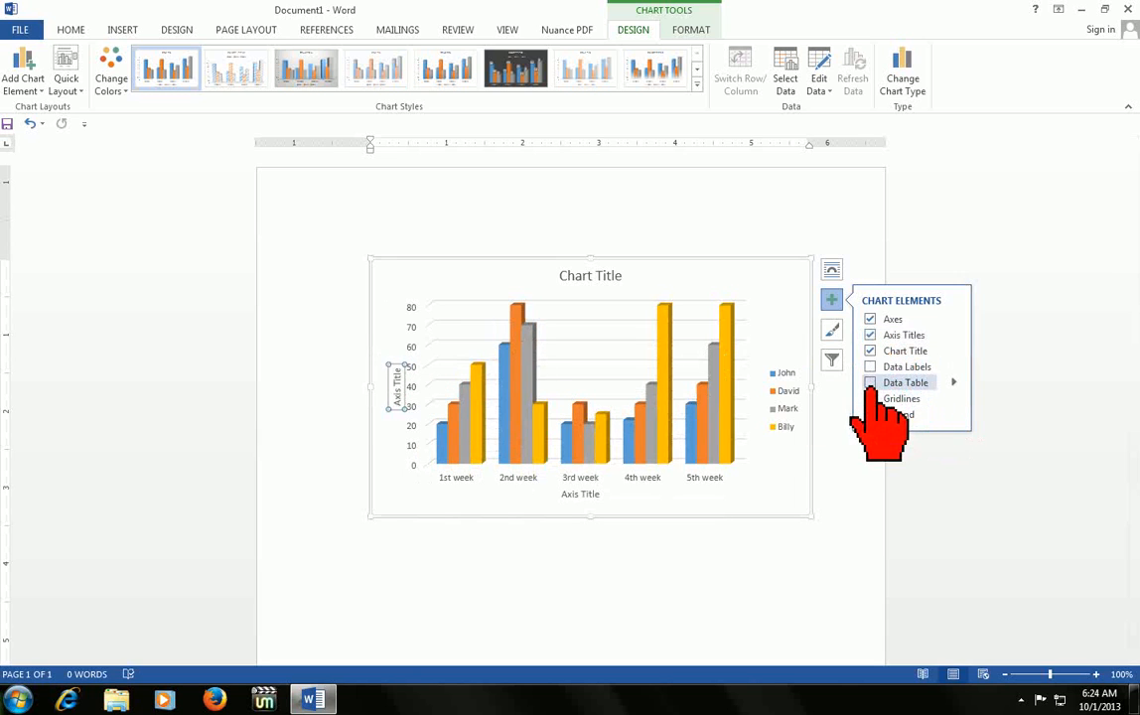
pyautogui.click(870, 381)
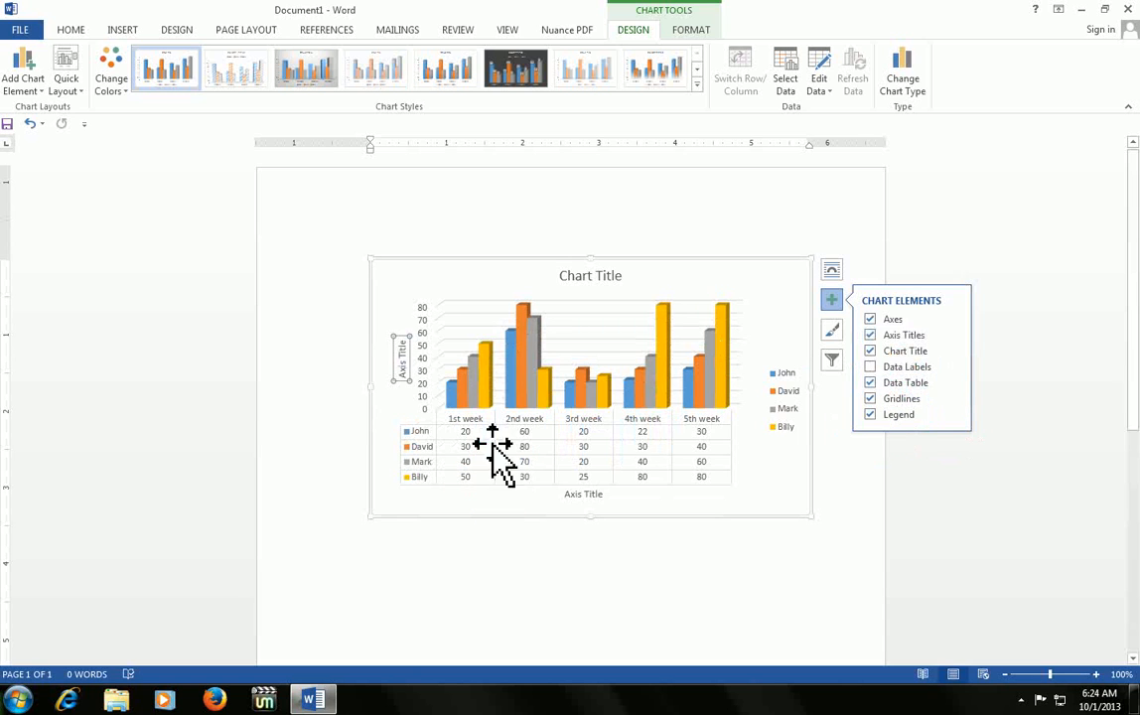
pyautogui.click(870, 365)
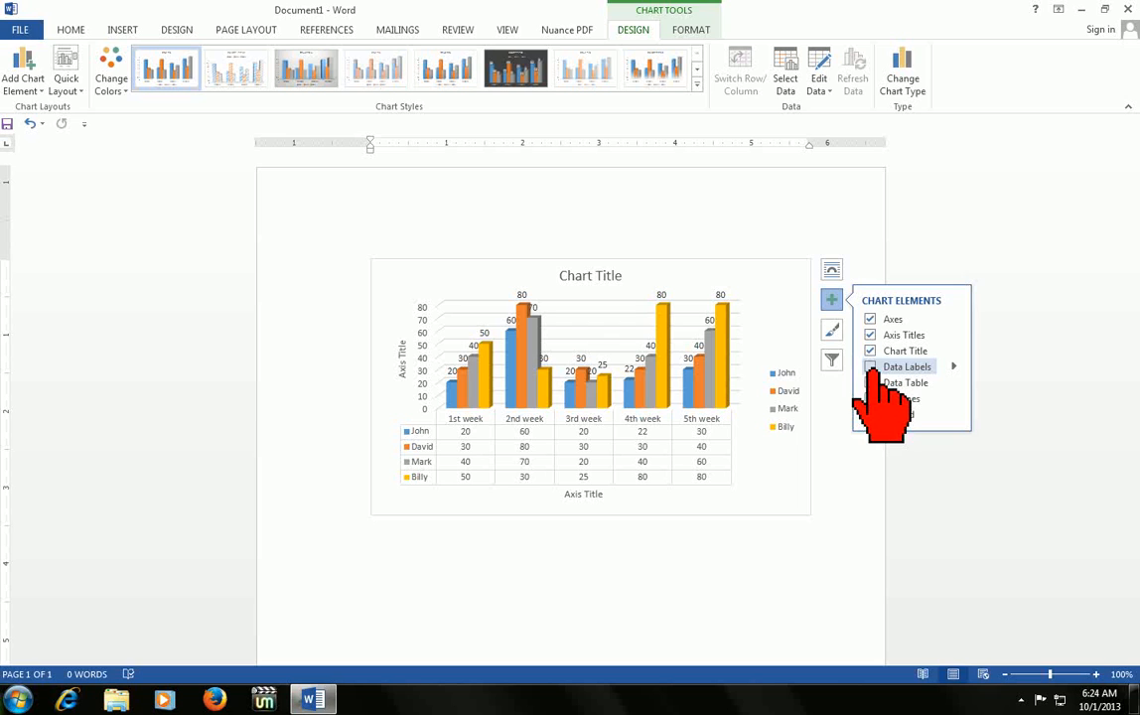
pyautogui.click(870, 381)
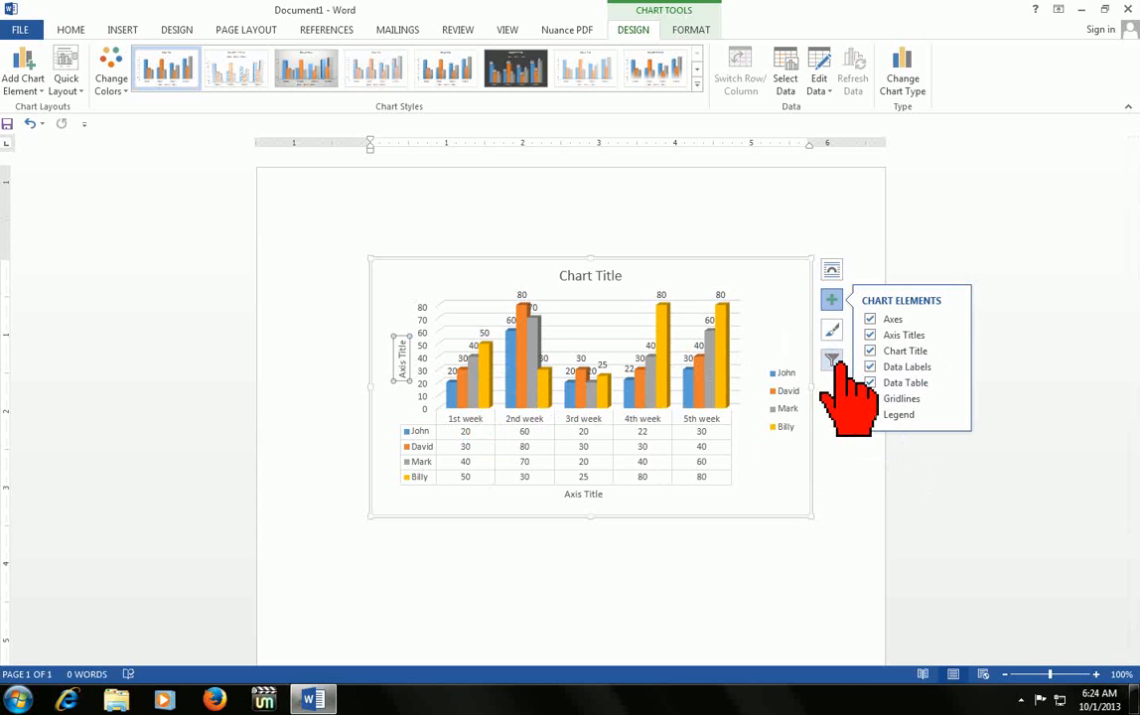
pyautogui.moveTo(832, 360)
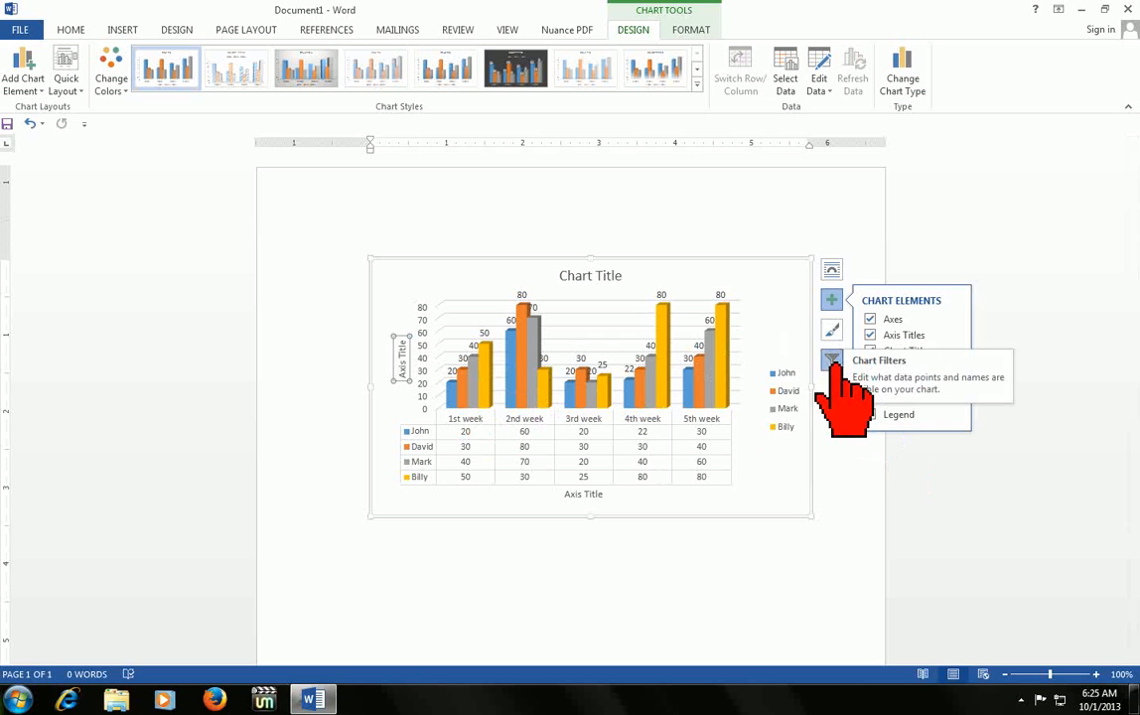
# Step: Hide John's series with Chart Filters, leaving David, Mark and Billy
pyautogui.click(830, 359)
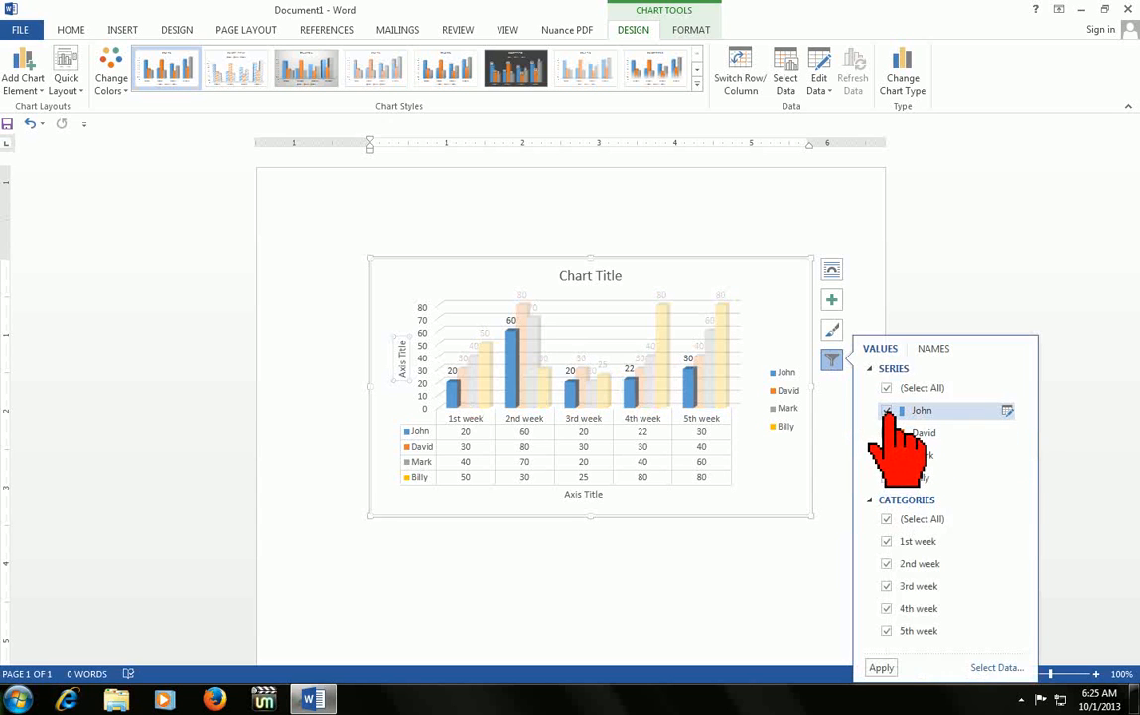
pyautogui.click(885, 409)
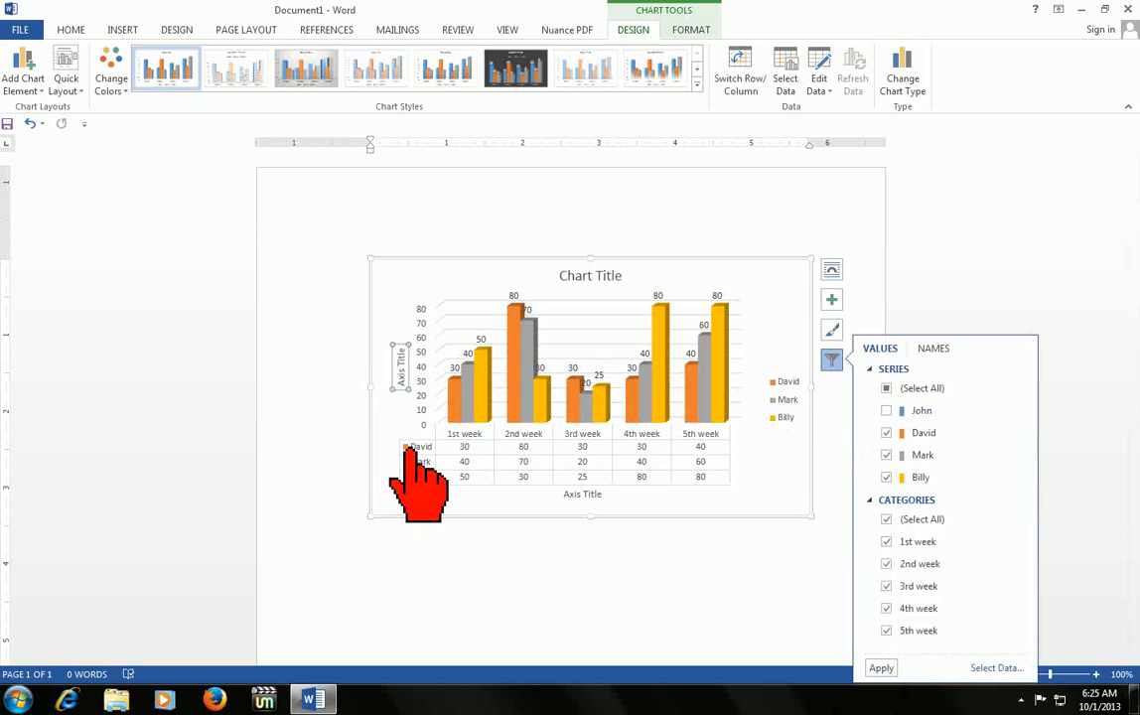
pyautogui.click(830, 360)
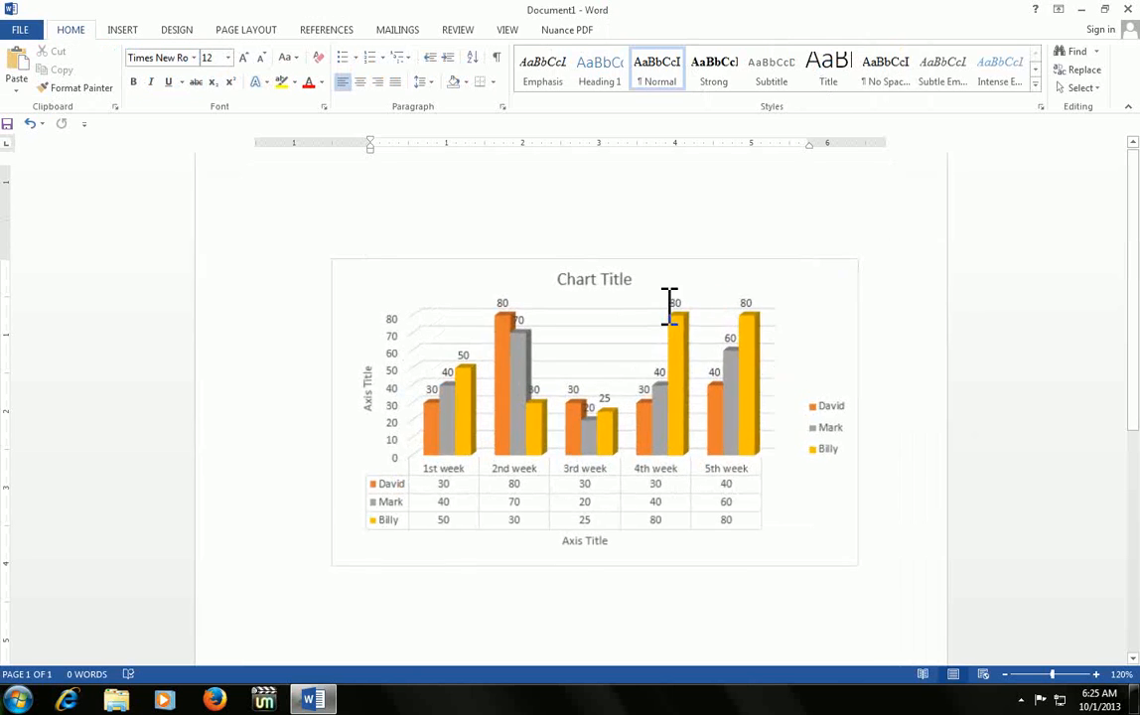
pyautogui.click(594, 407)
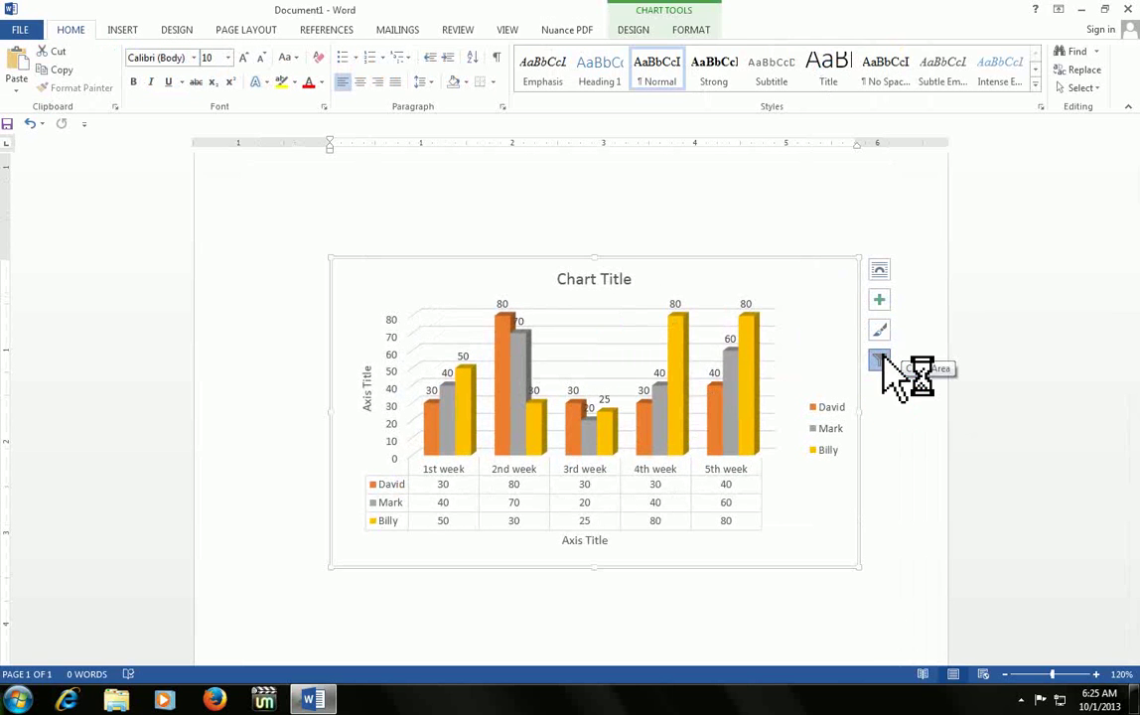
# Step: Bring John's series back and keep the 3rd week category included
pyautogui.click(878, 357)
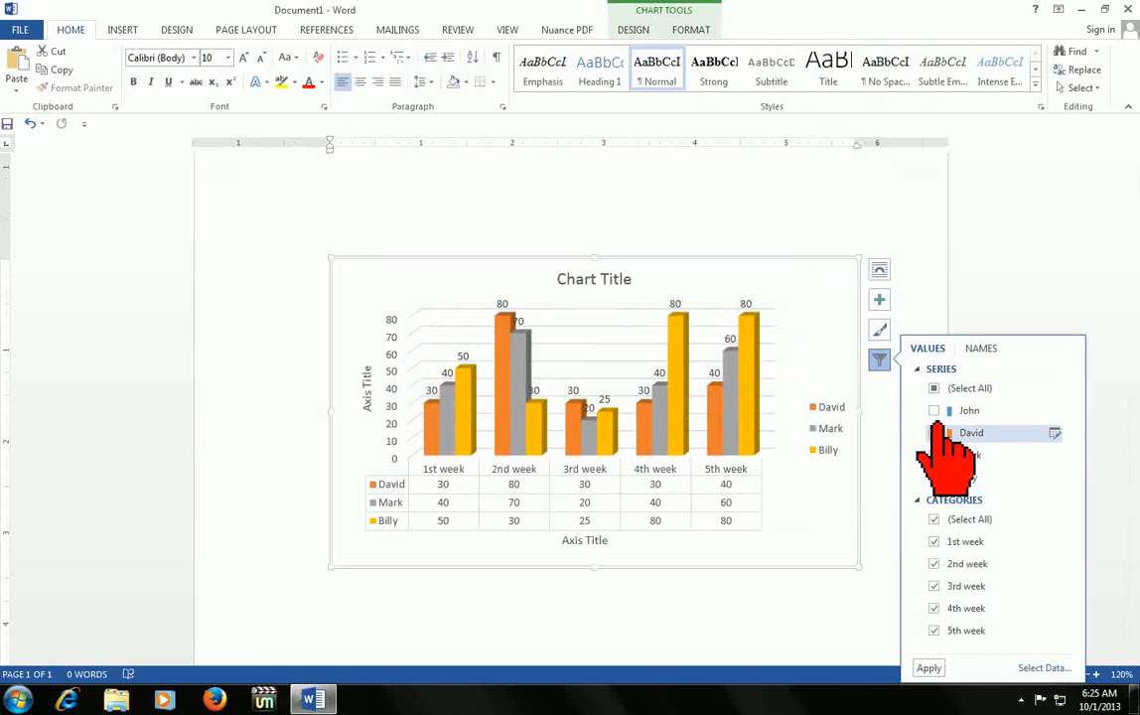
pyautogui.click(933, 409)
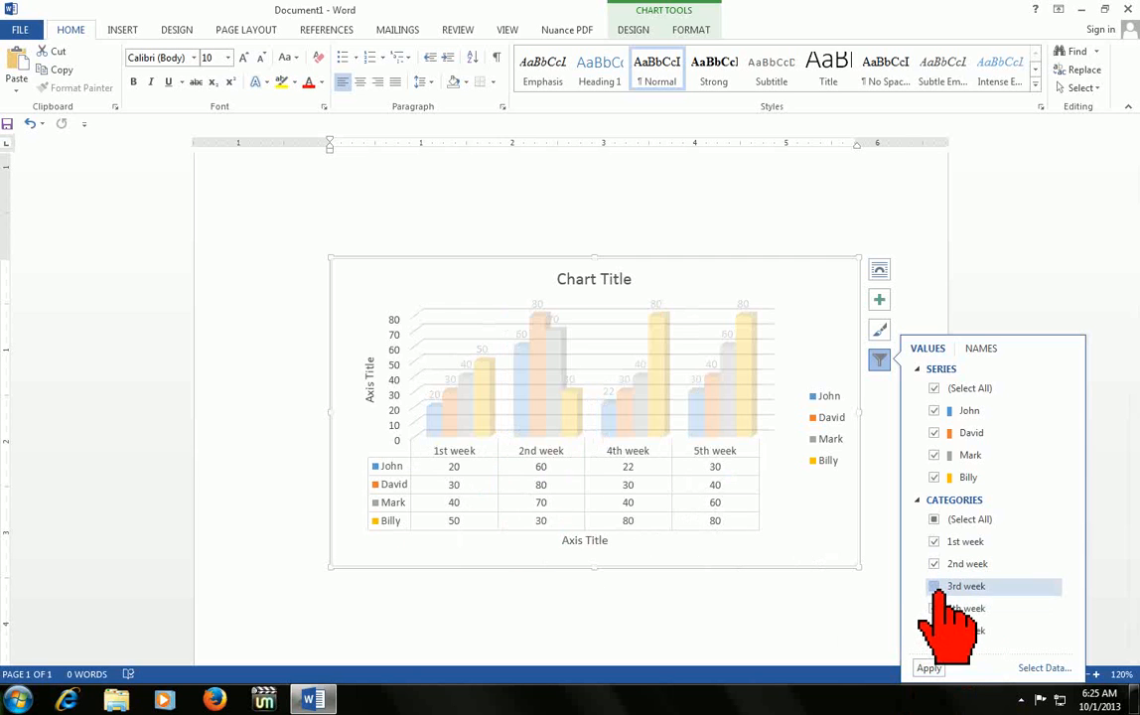
pyautogui.click(934, 586)
pyautogui.write('W')
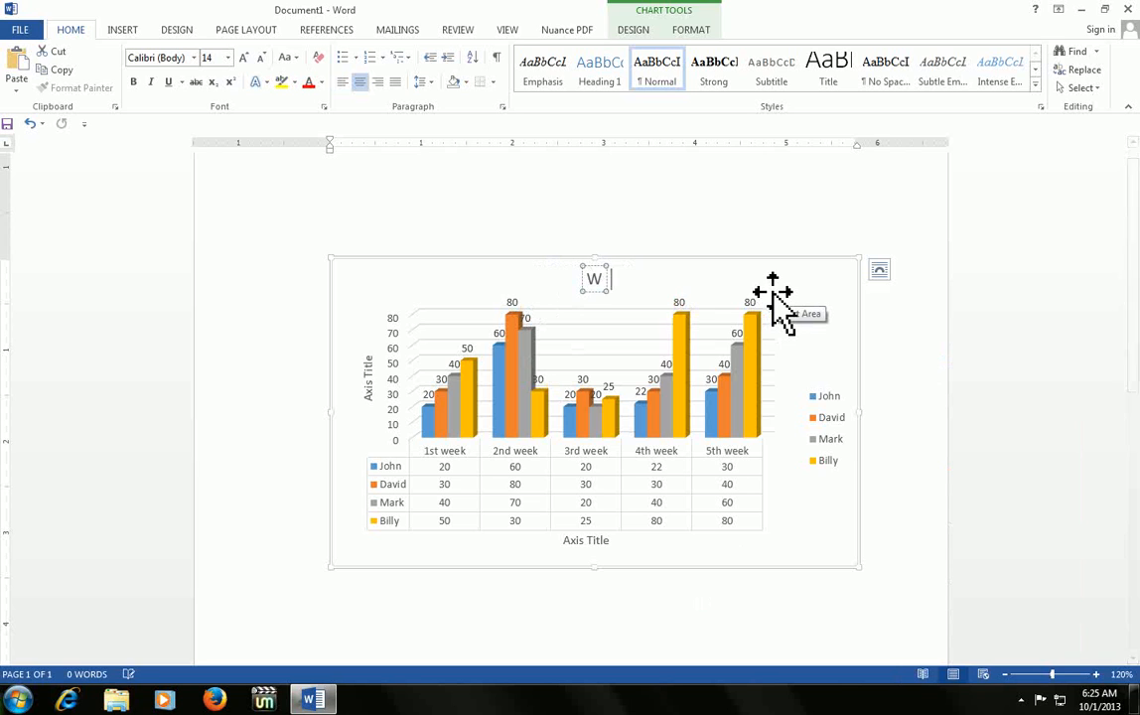
# Step: Title the chart 'Weekened progress', vertical axis 'percentage' and horizontal axis 'Week'
pyautogui.write('eekened')
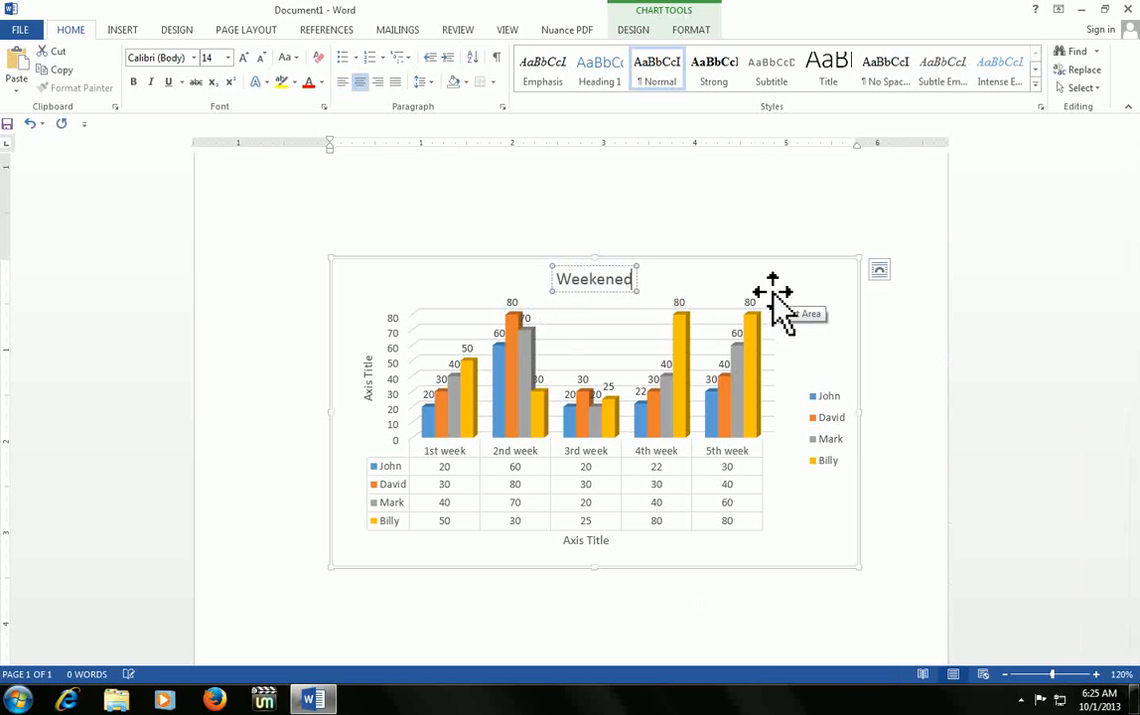
pyautogui.write('progress')
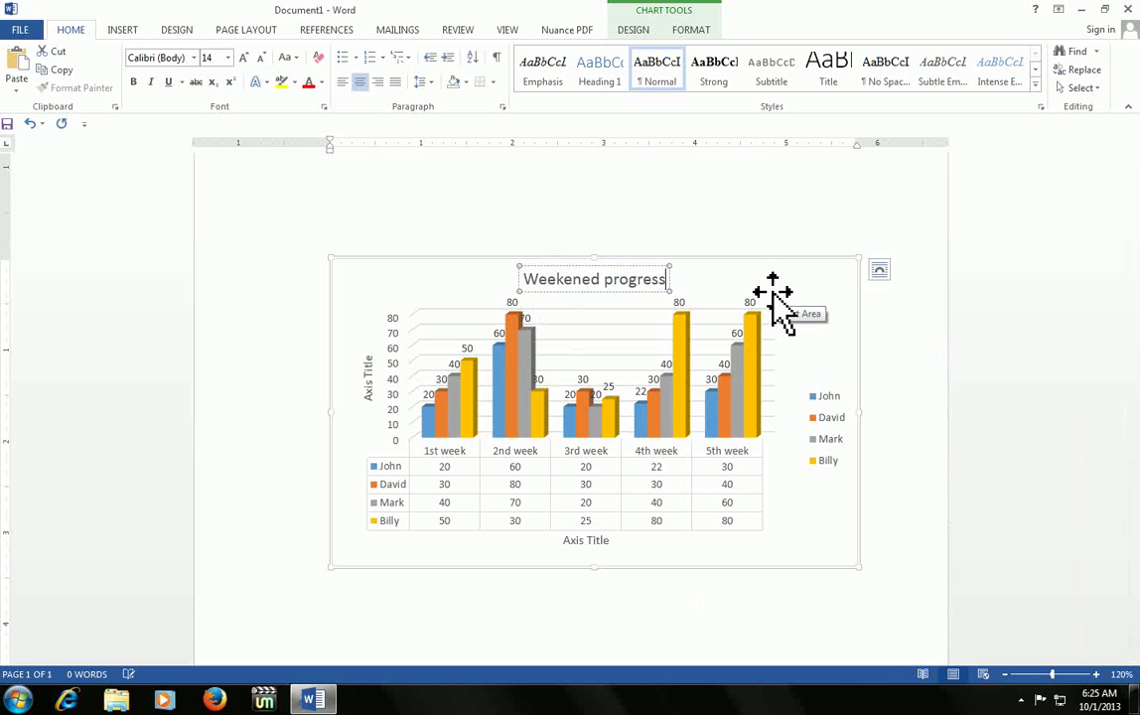
pyautogui.moveTo(397, 398)
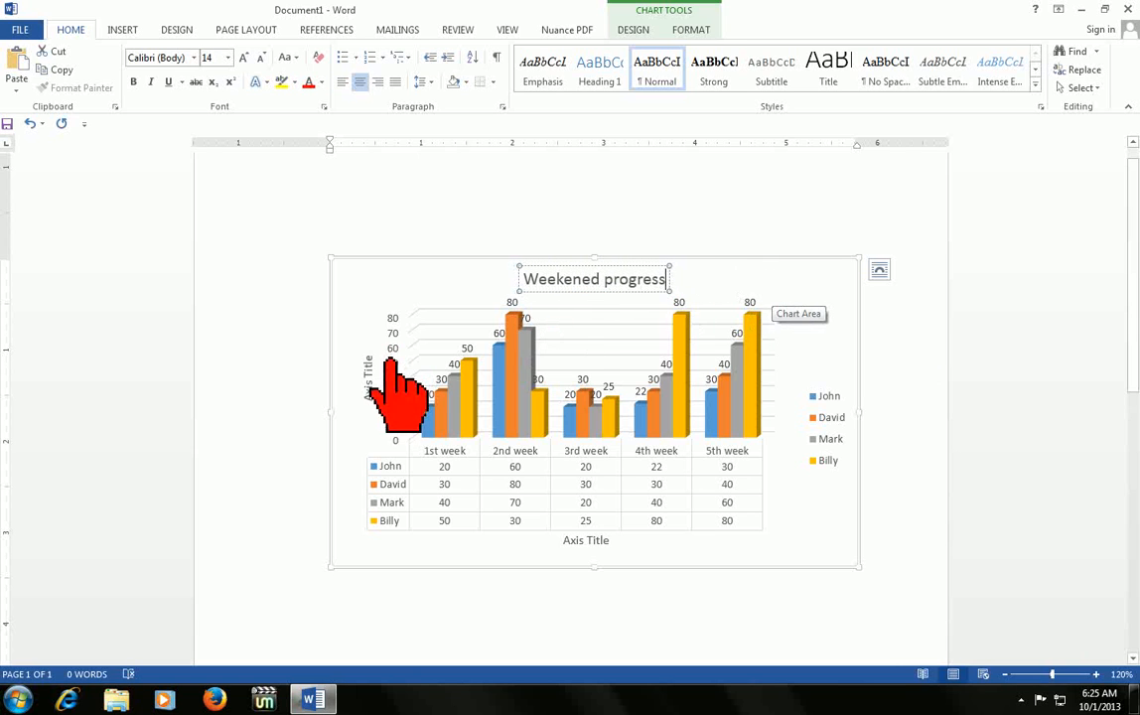
pyautogui.click(369, 381)
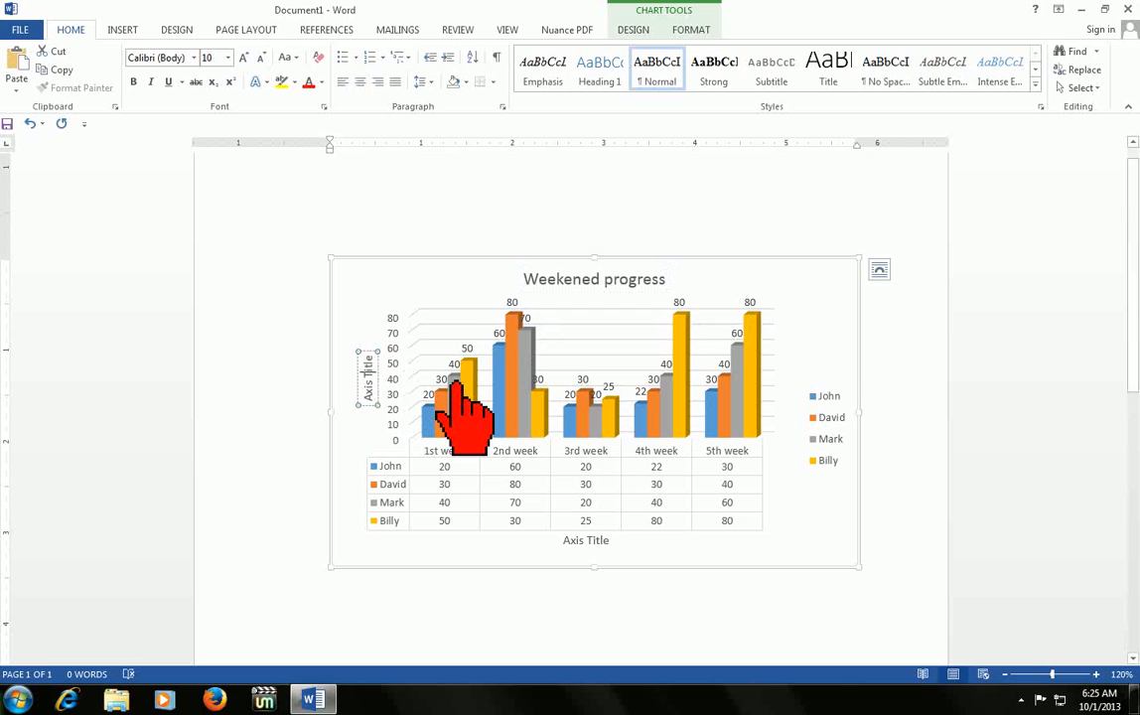
pyautogui.moveTo(456, 402)
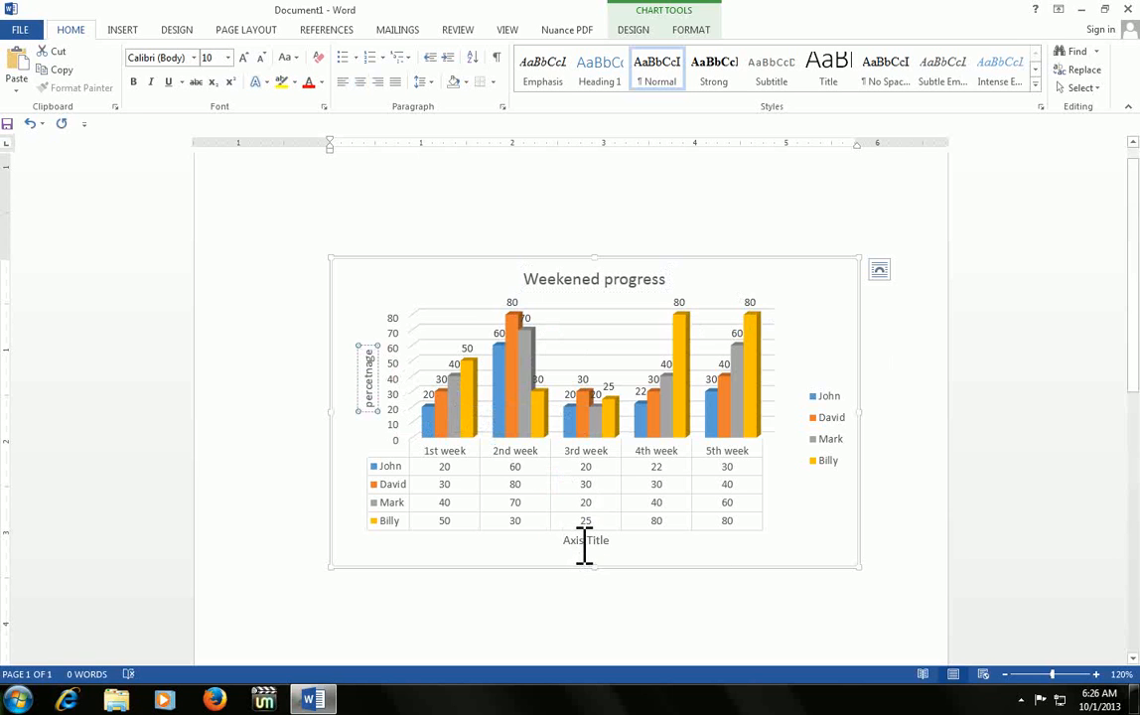
pyautogui.click(586, 540)
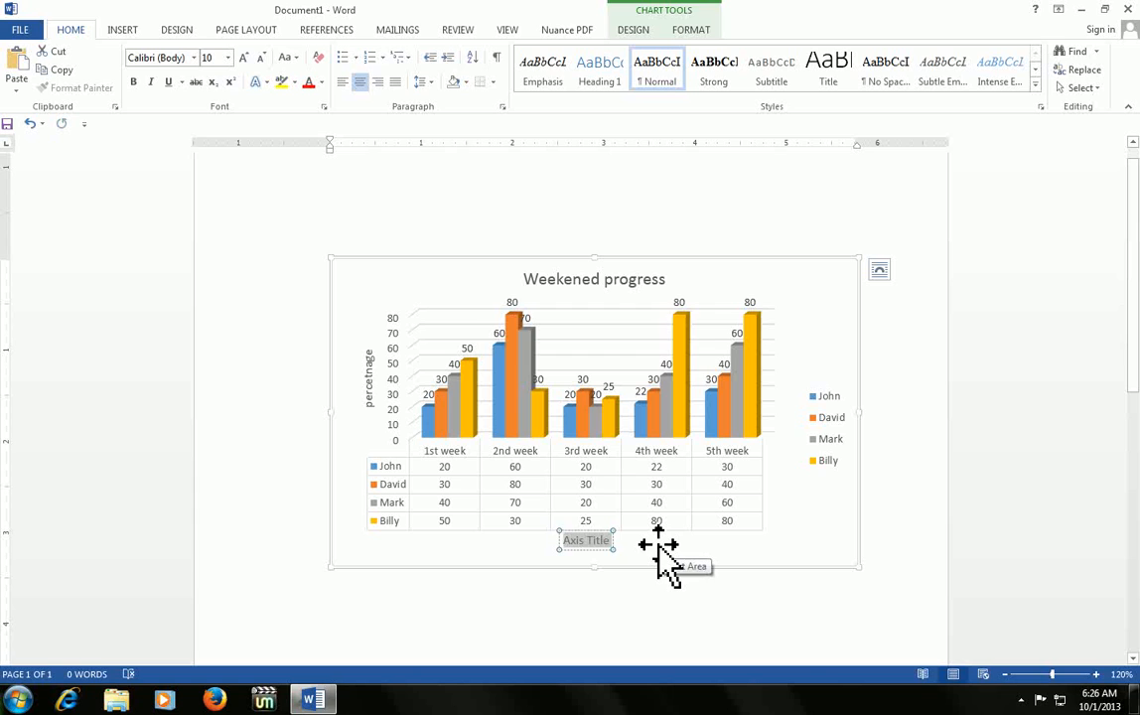
pyautogui.write('Week')
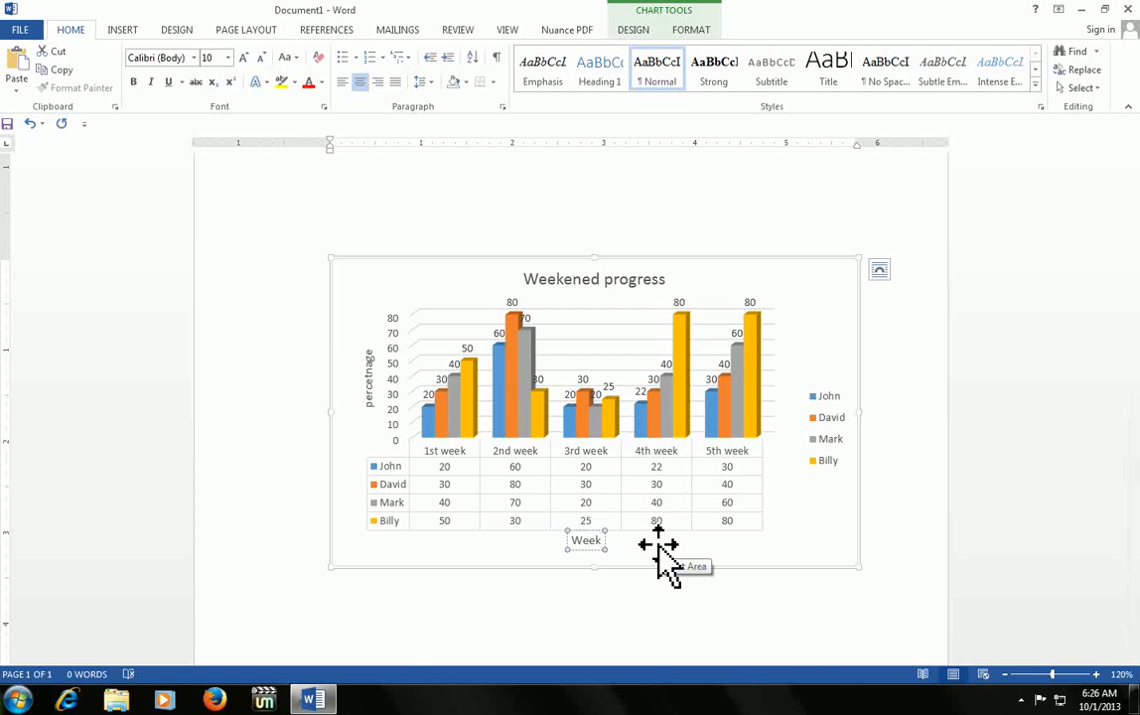